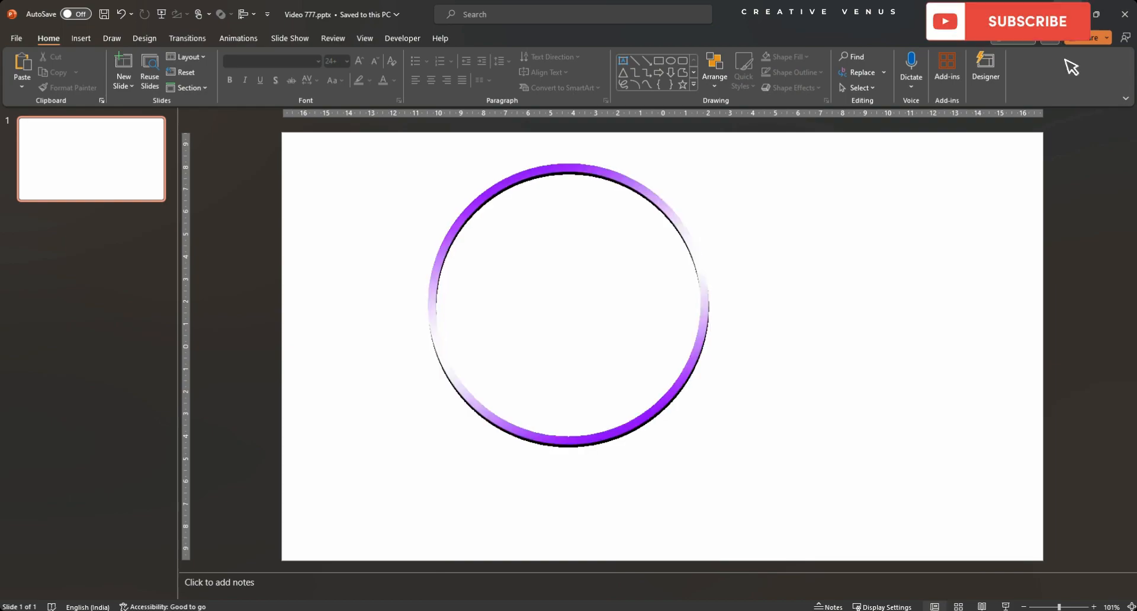
Draw a solid blue circle on the blank slide using the Oval shape.
click(1027, 21)
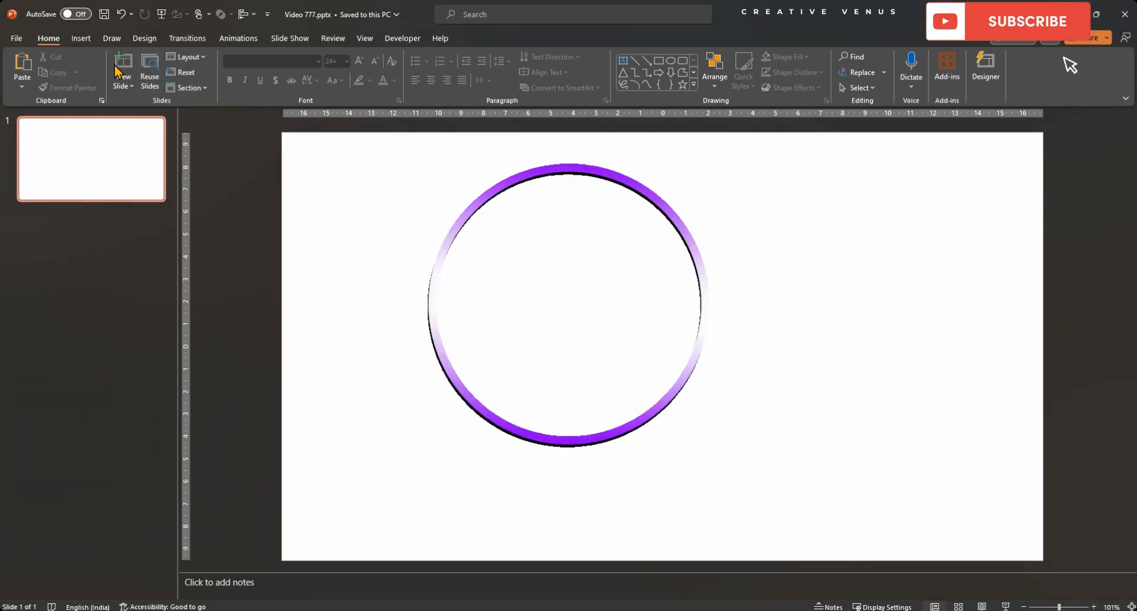
click(260, 69)
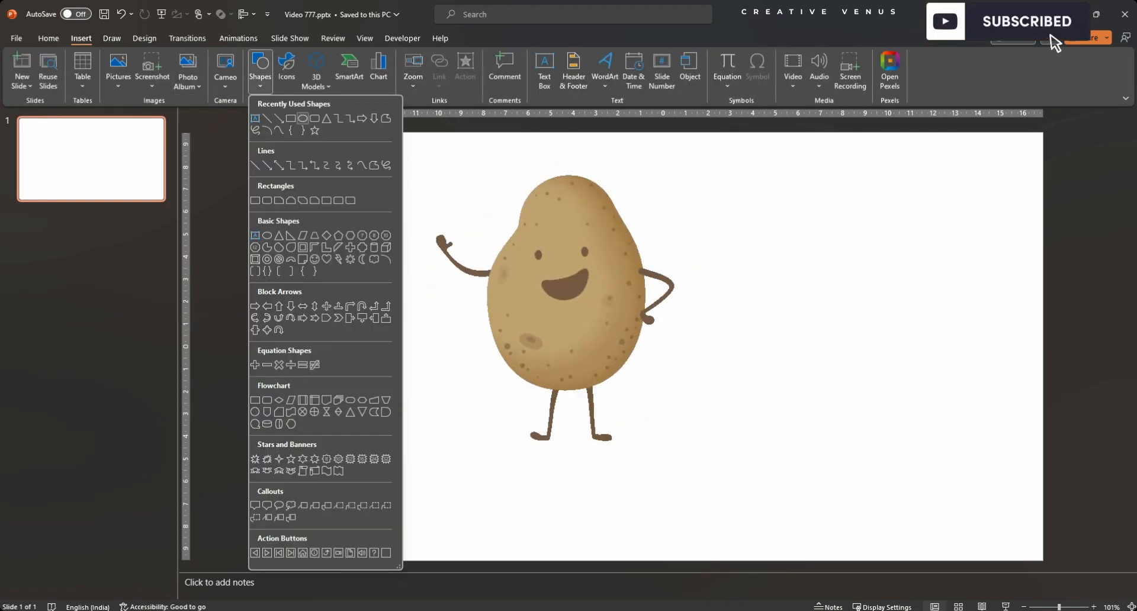
drag(706, 341, 780, 414)
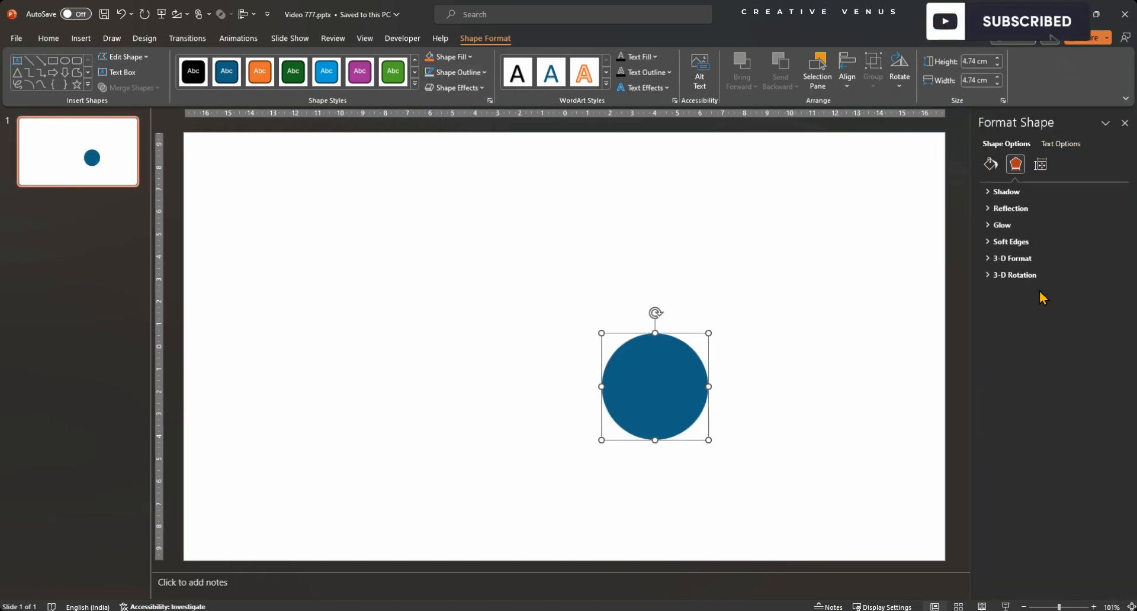
Apply an oblique 3-D rotation and depth so the circle becomes extruded cylinders of varied heights.
click(1012, 276)
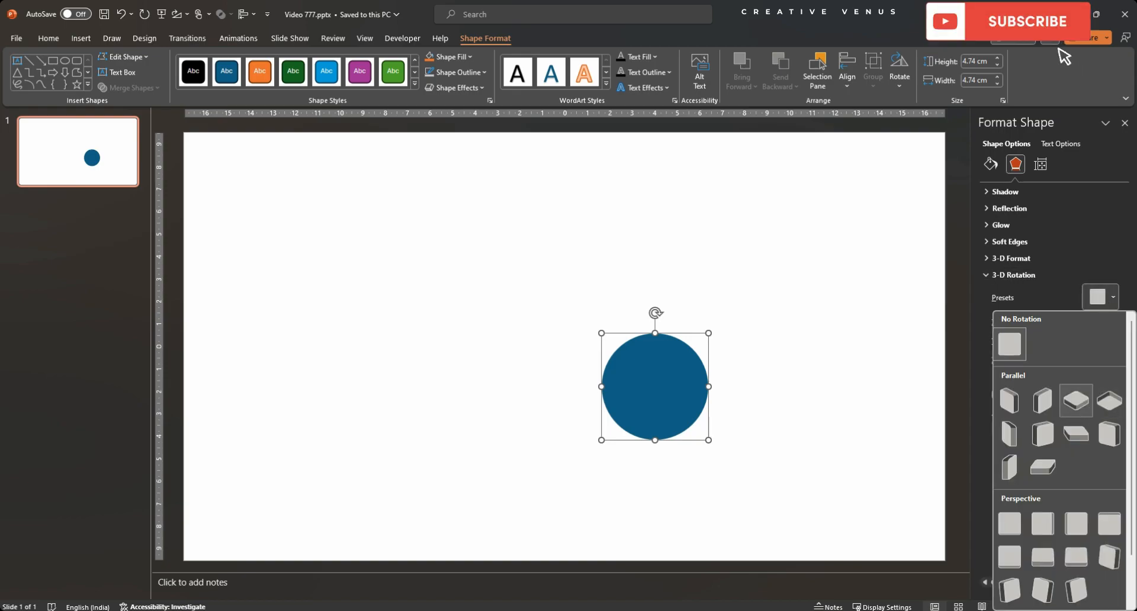
click(1076, 400)
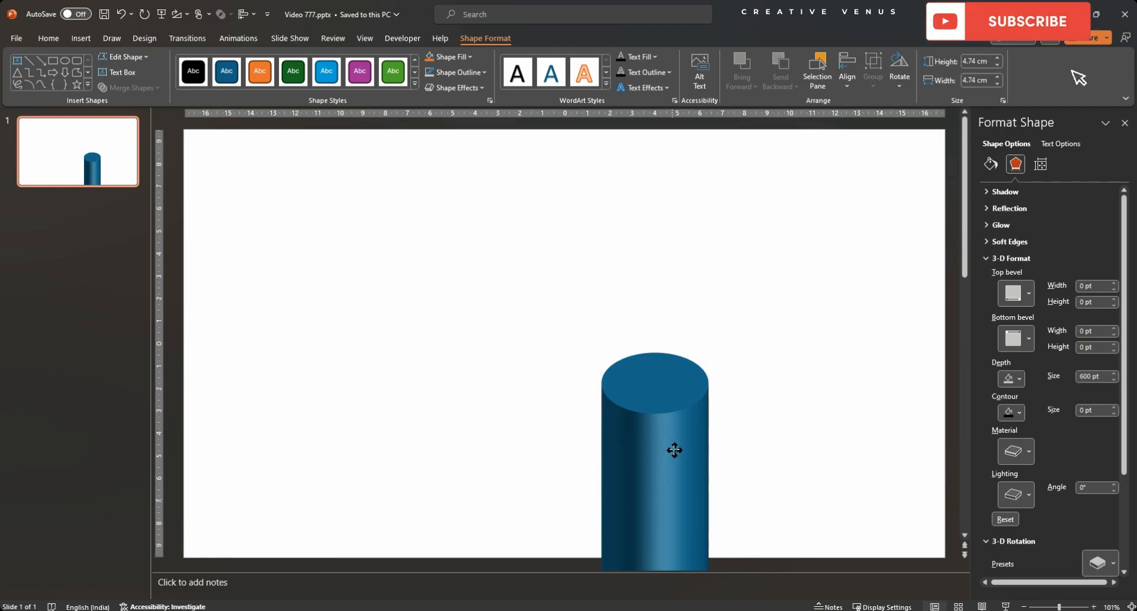
click(653, 450)
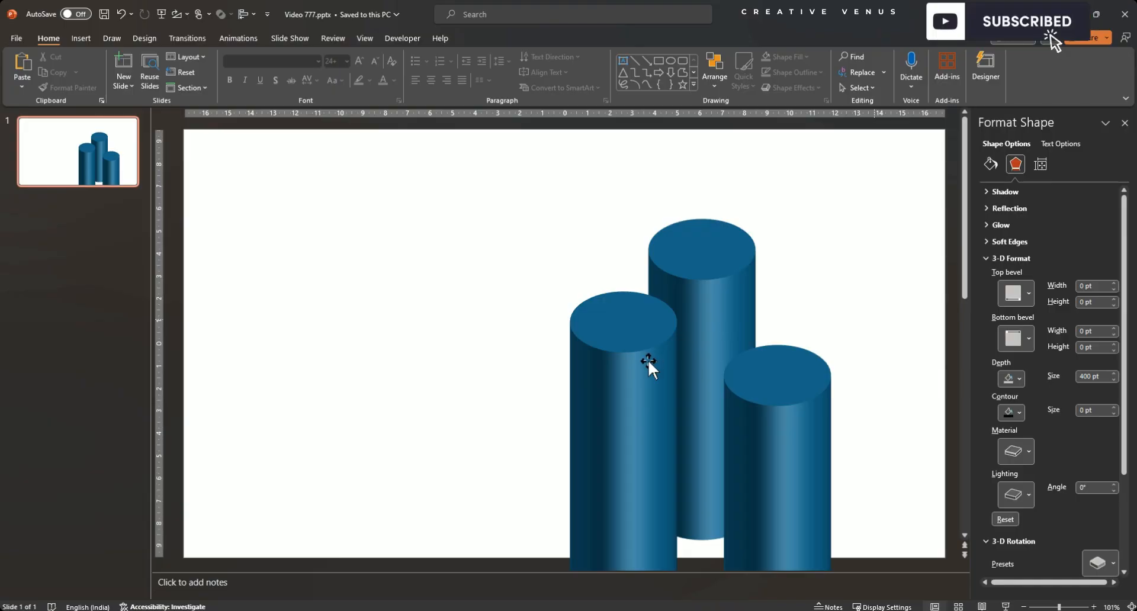
click(622, 322)
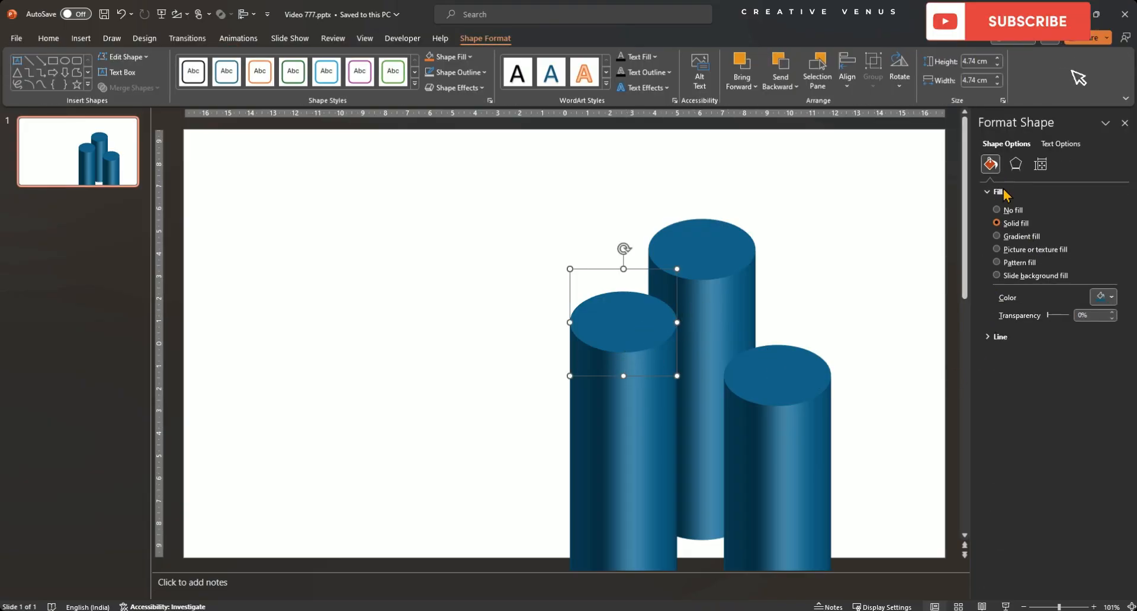
Give the left cylinder a gradient fill and set the background gradient's first stop to sky blue.
click(997, 237)
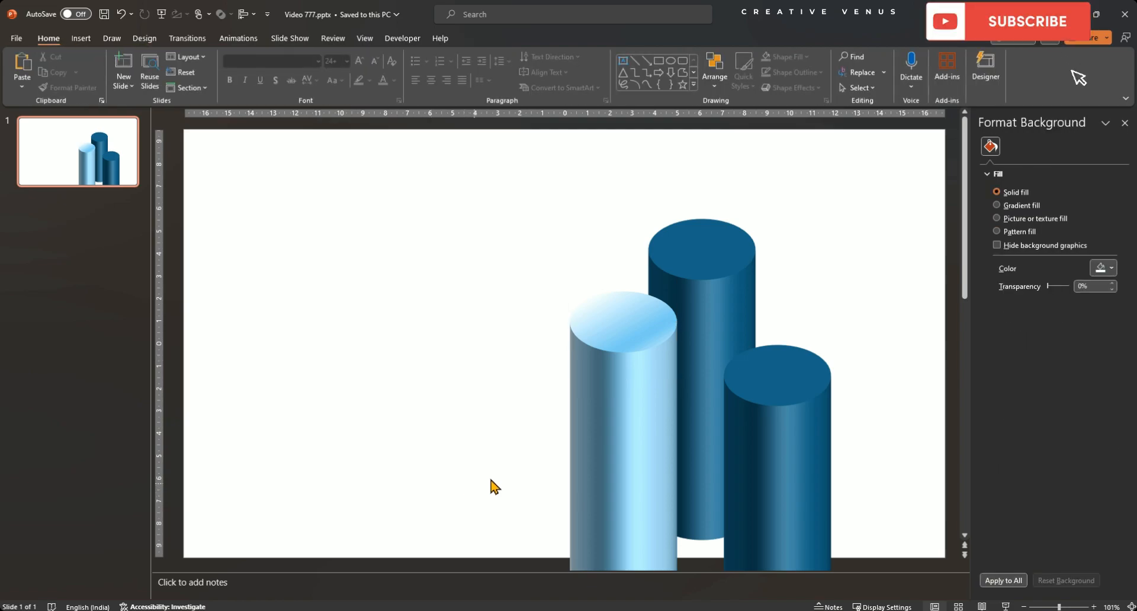
click(998, 205)
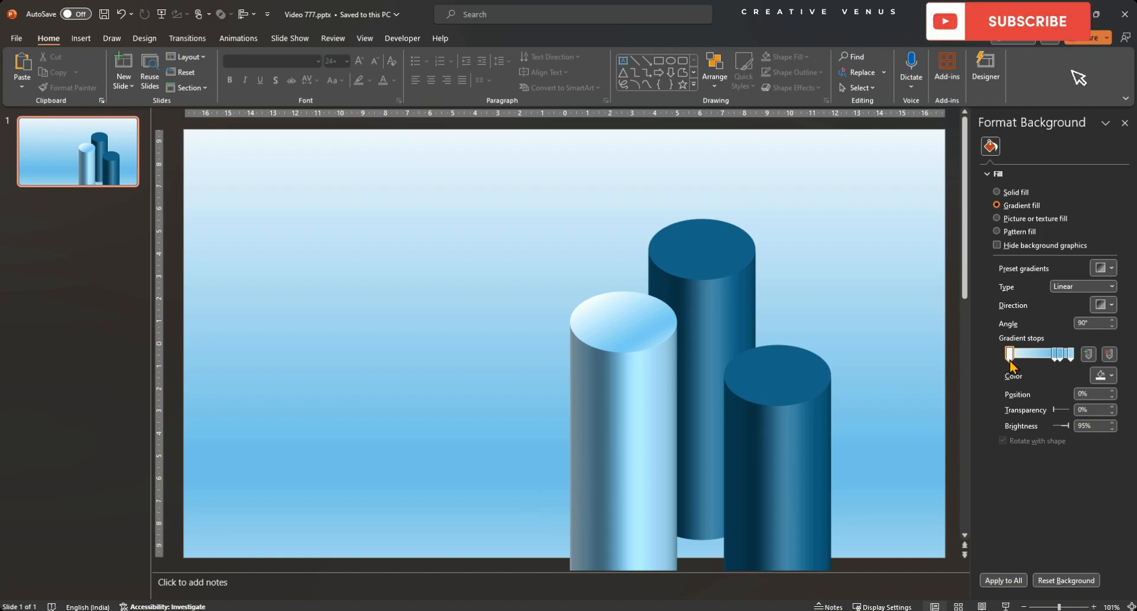
click(1027, 21)
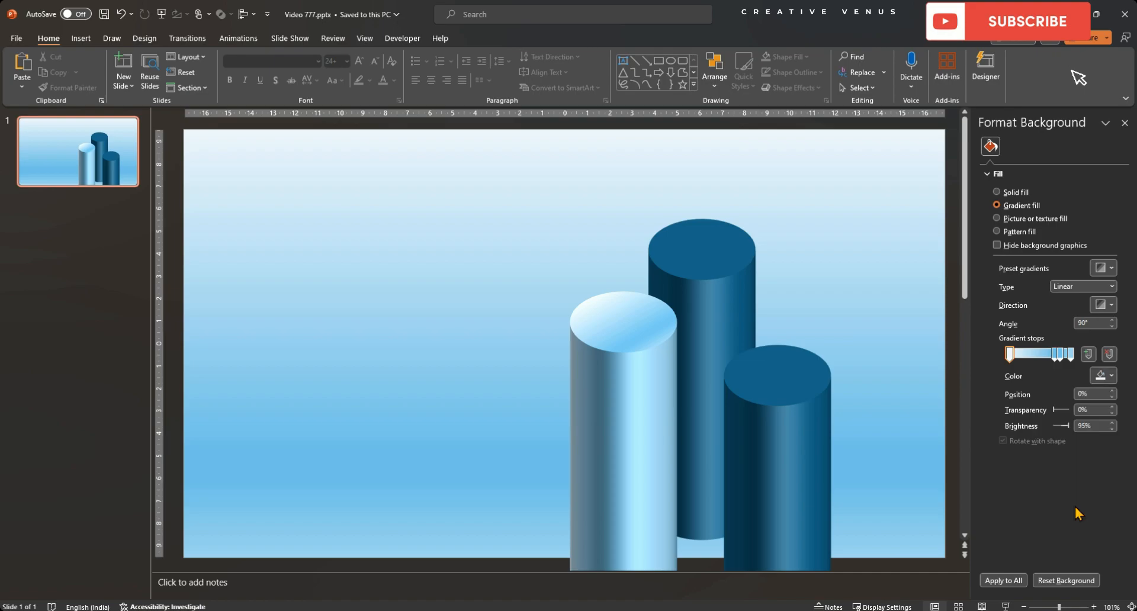
click(1109, 376)
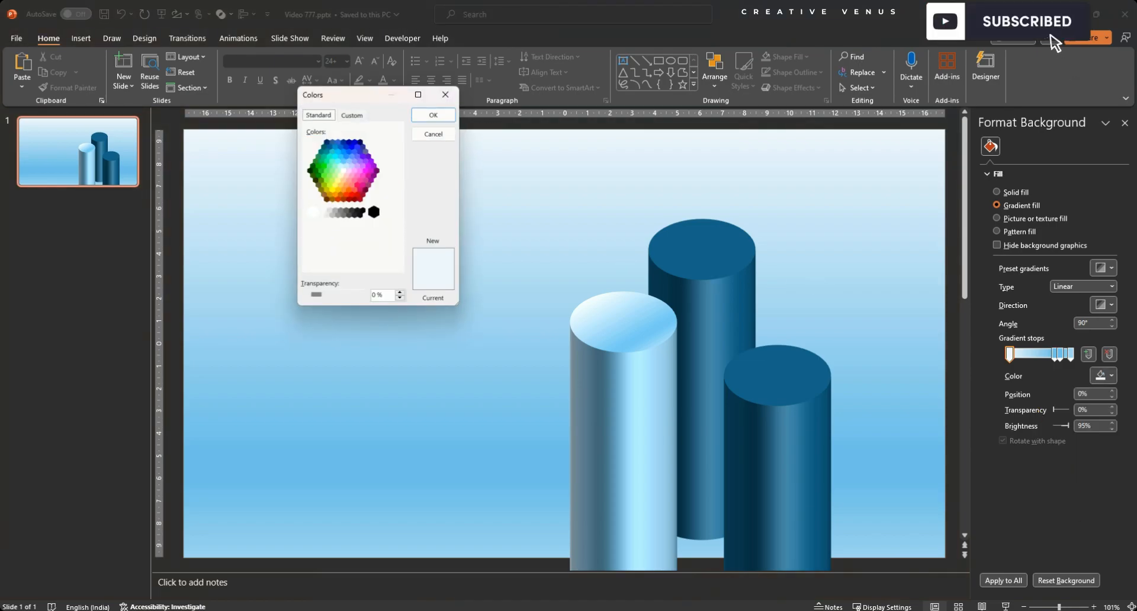
click(342, 157)
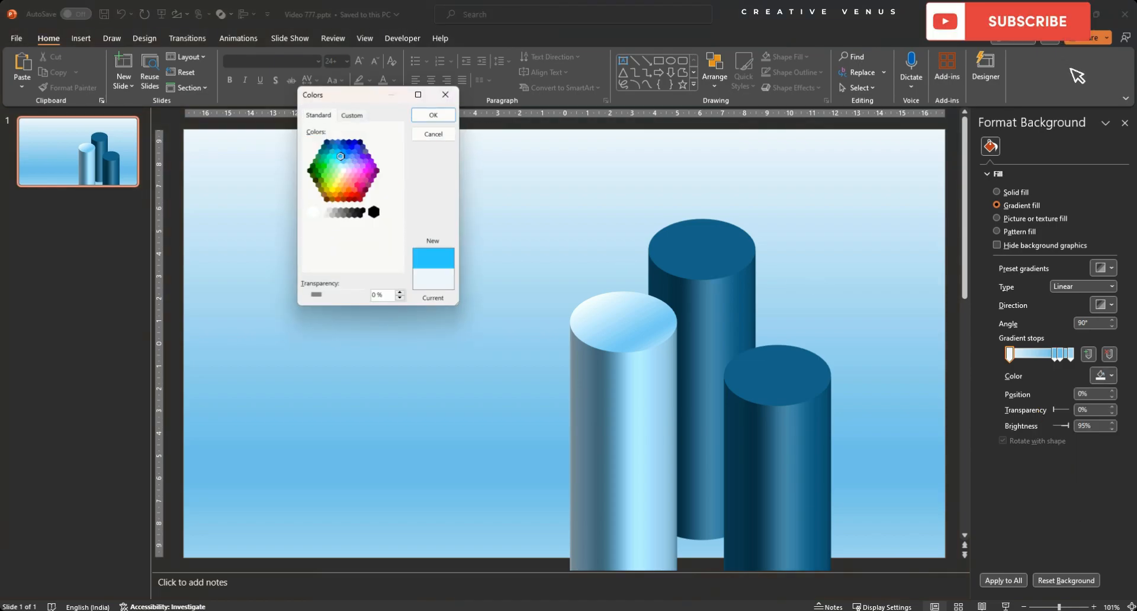
click(433, 115)
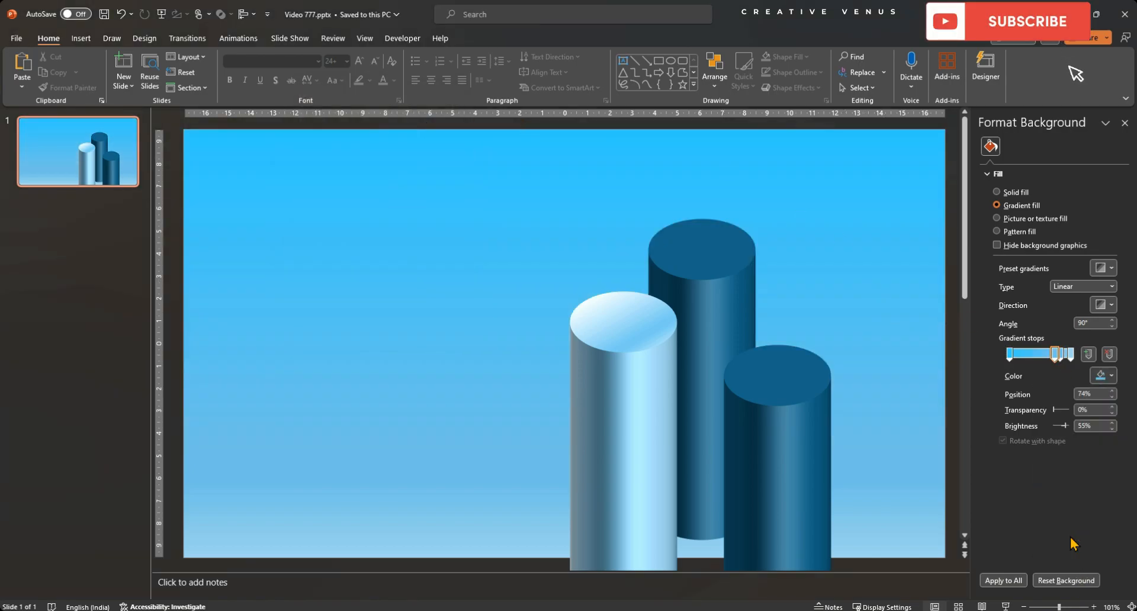
Recolour another background stop bright cyan, shift the violet stop inward and change the gradient type.
click(1103, 376)
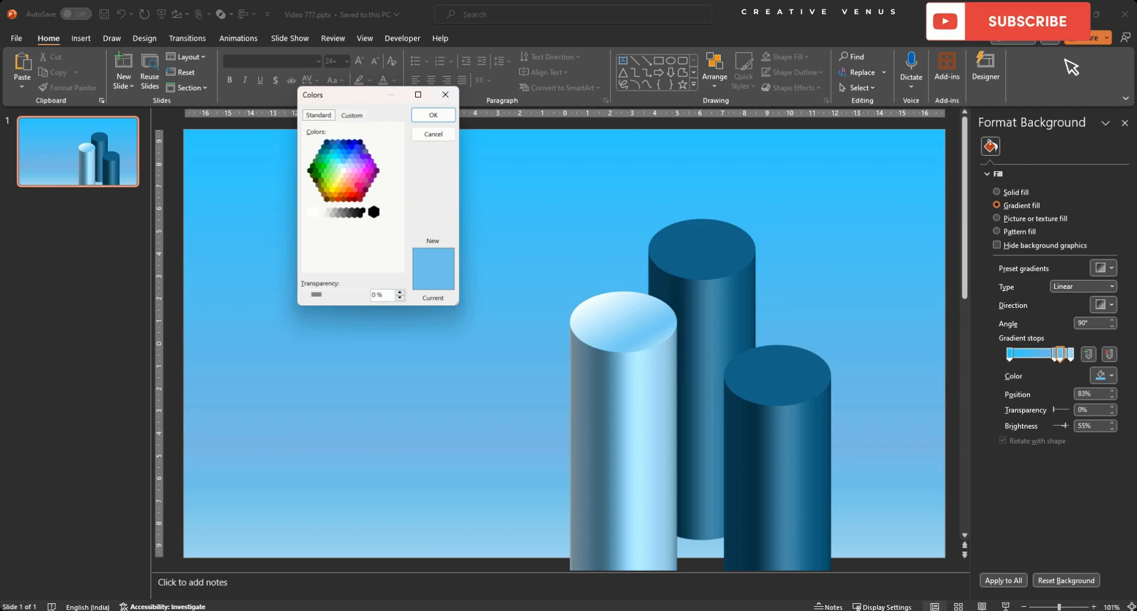
click(335, 157)
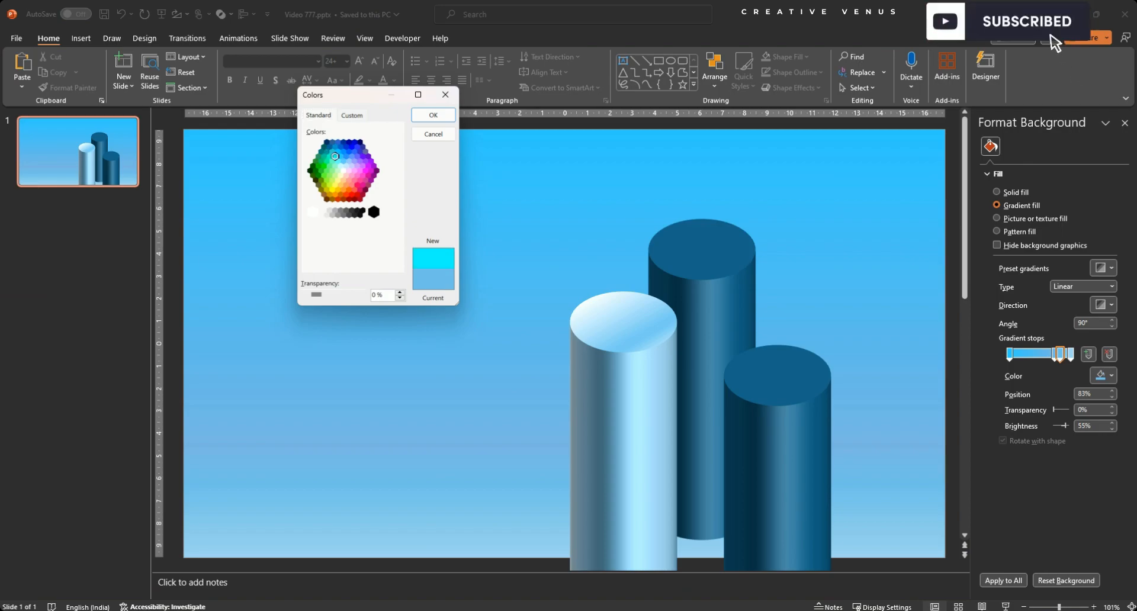
click(357, 156)
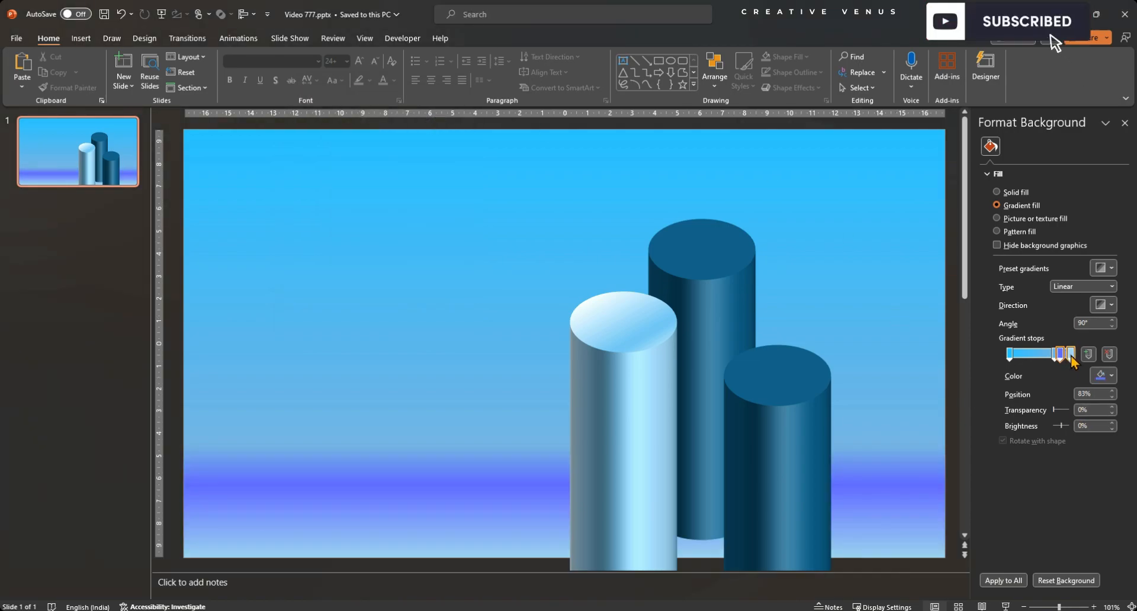
drag(1071, 354, 1059, 354)
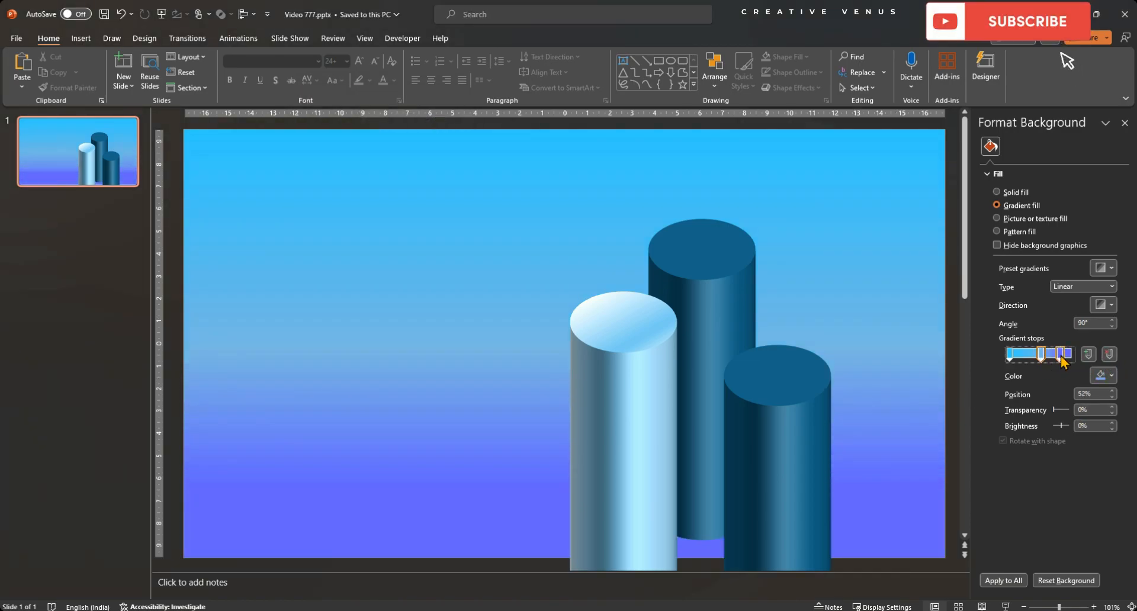
click(1081, 287)
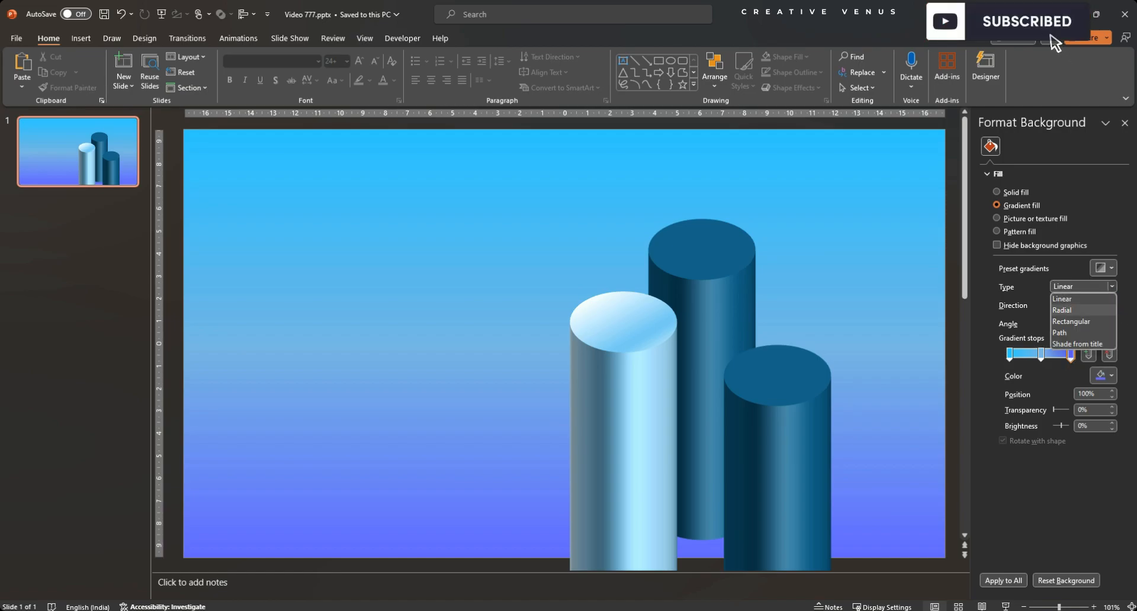
click(1063, 311)
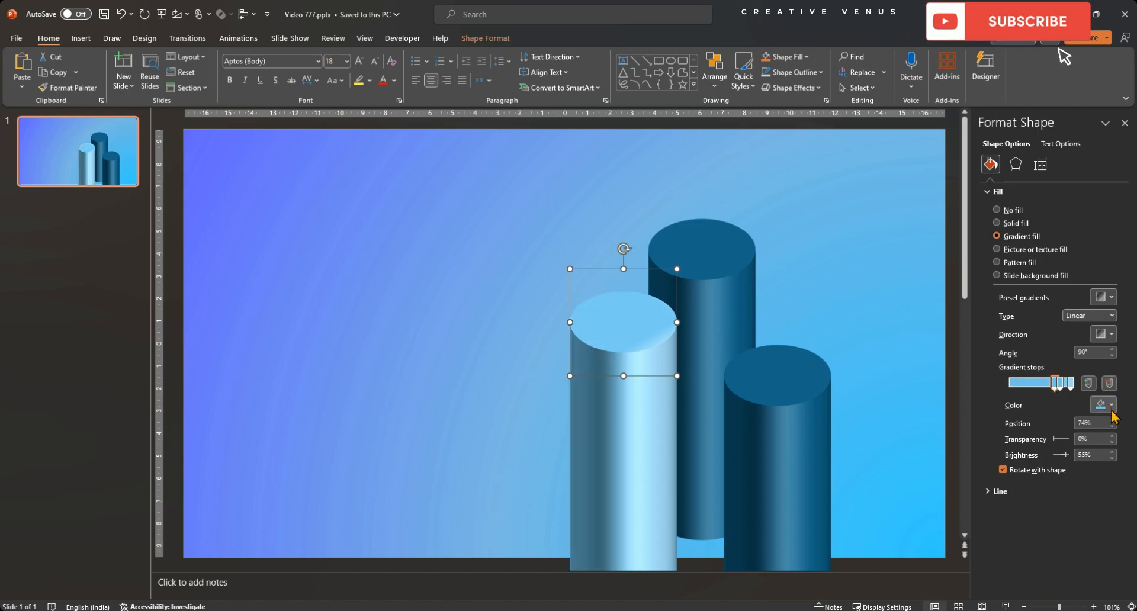
Set a front cylinder gradient stop to deep blue via the full colour picker.
click(1105, 406)
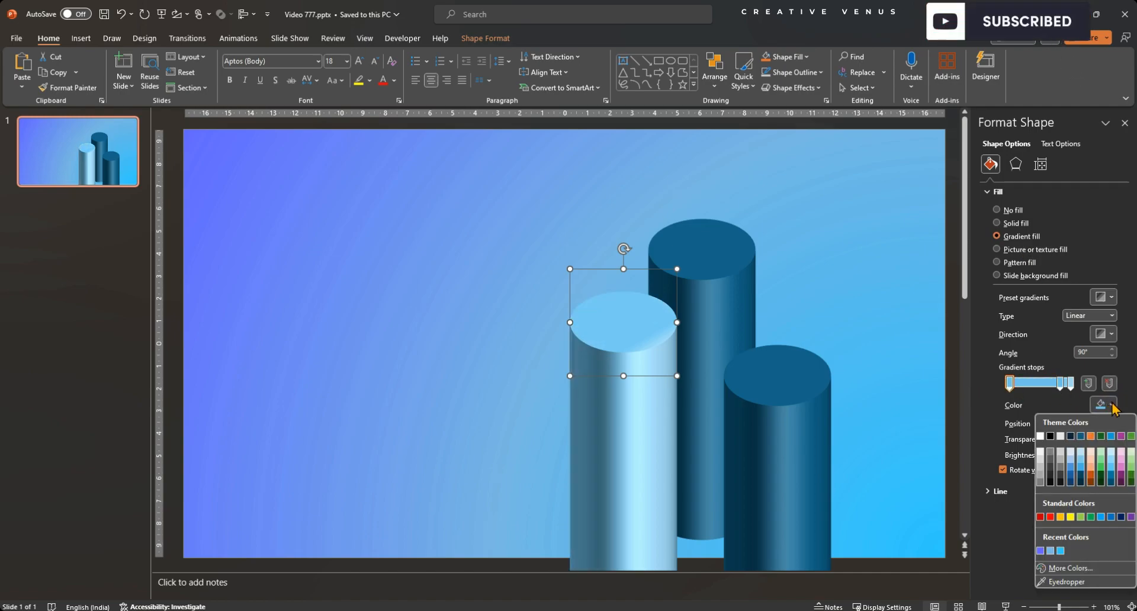
click(1069, 569)
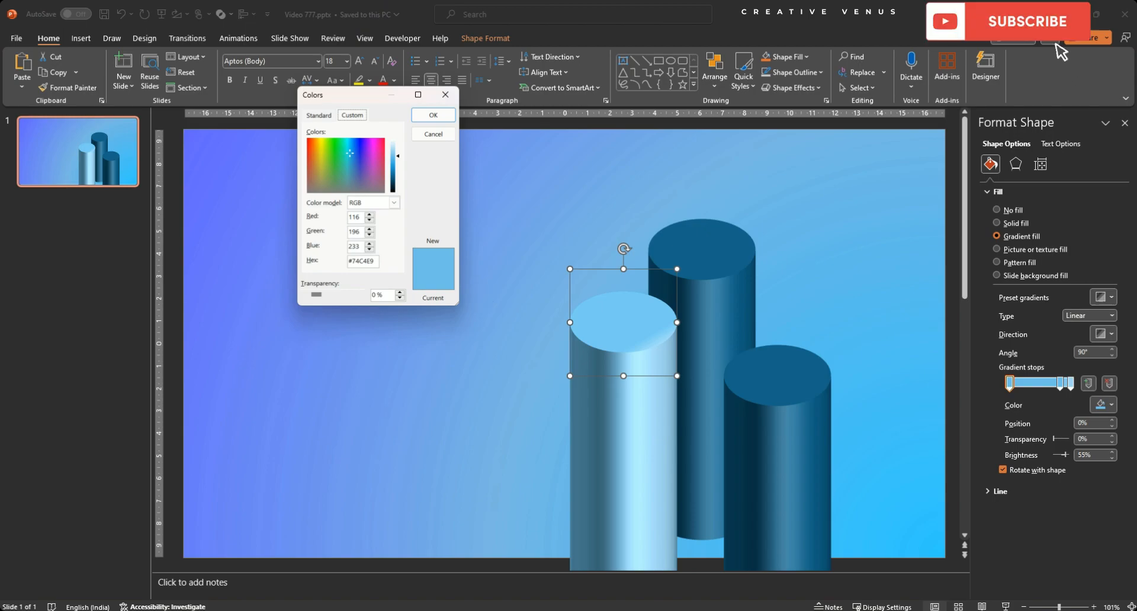
mouse_move(1078, 77)
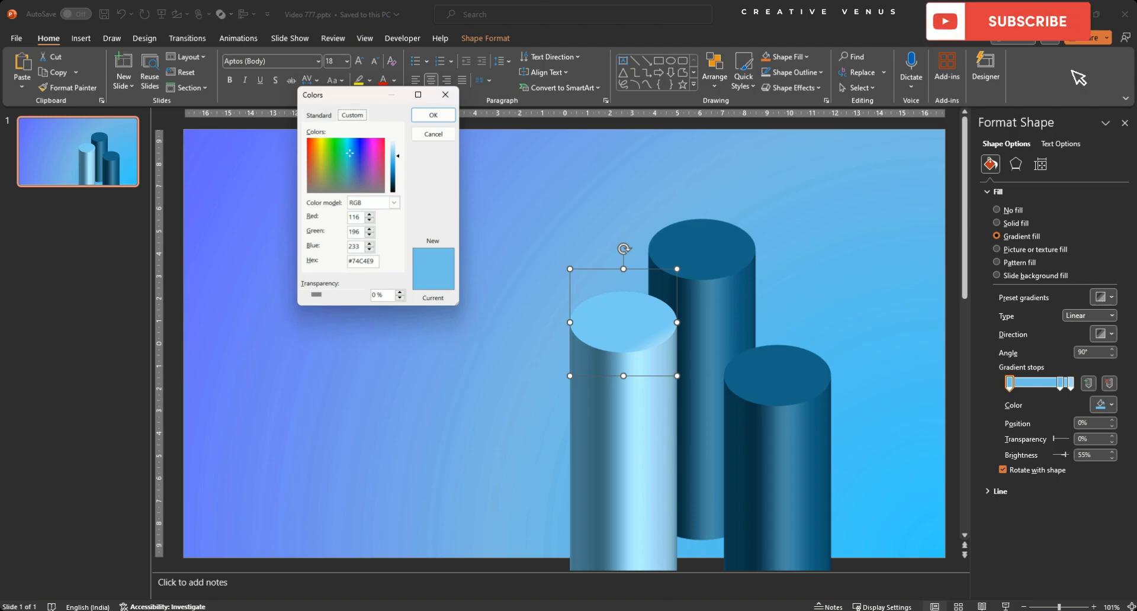
click(318, 116)
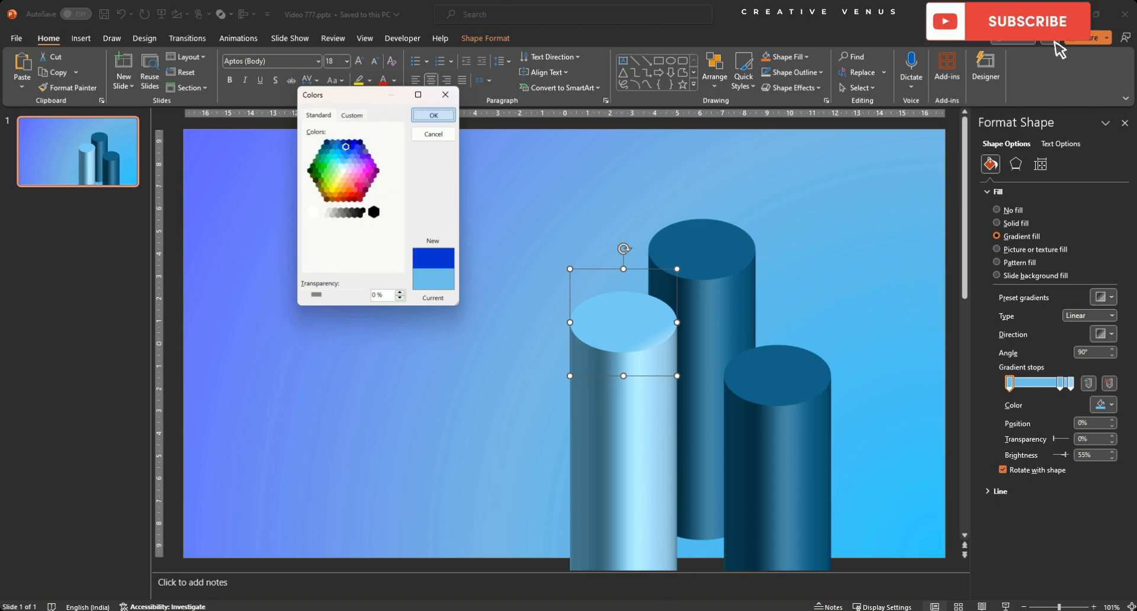
click(433, 115)
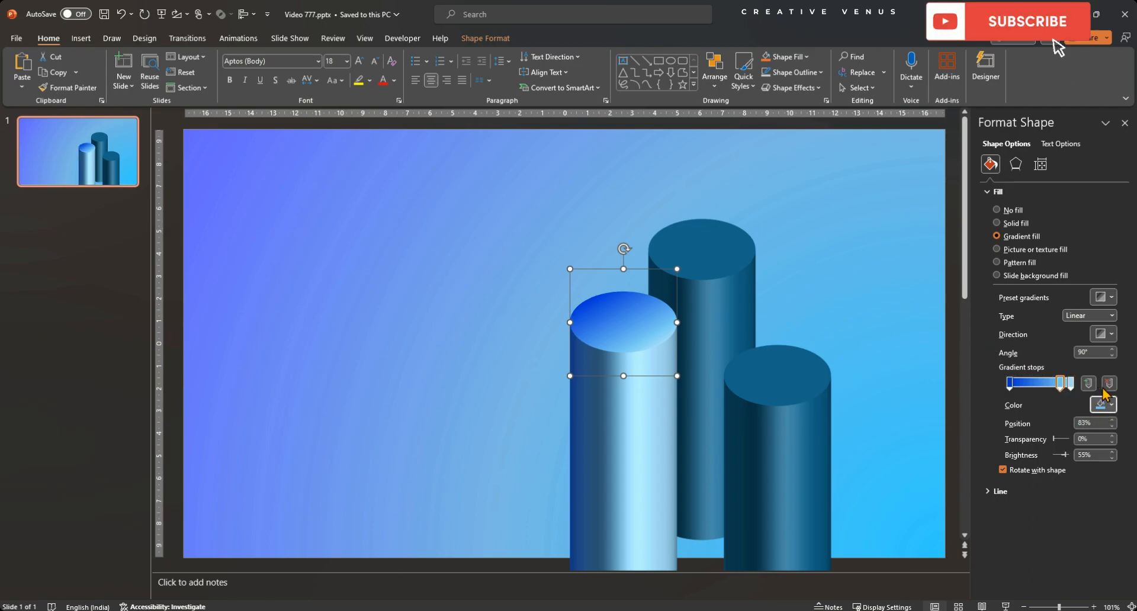
Shift a stop earlier in the blend and give it an exact custom blue colour.
drag(1077, 383, 1060, 382)
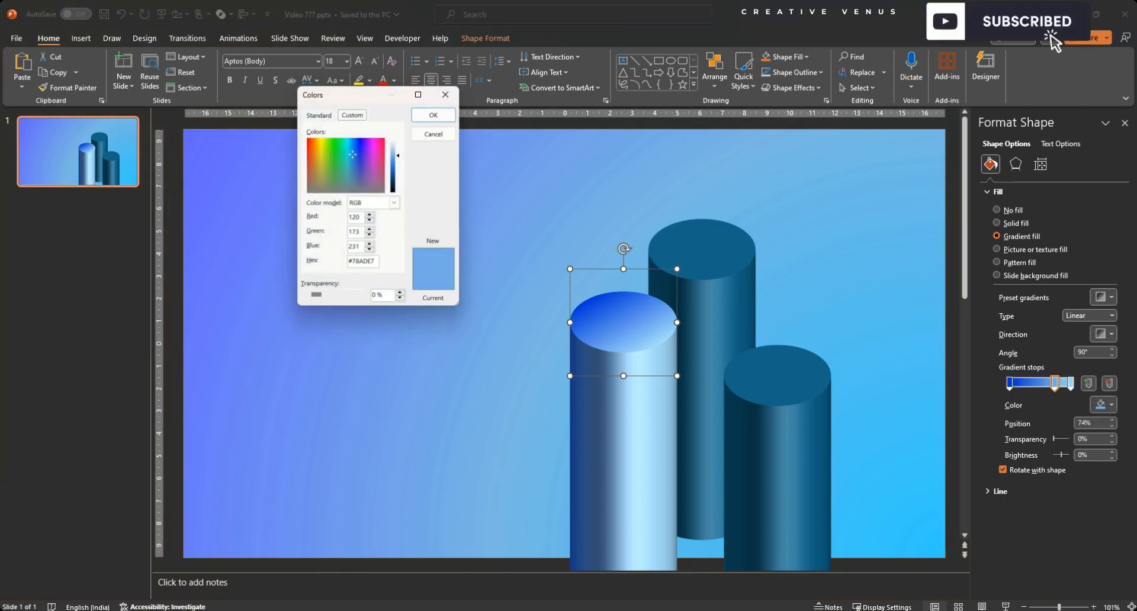
click(319, 116)
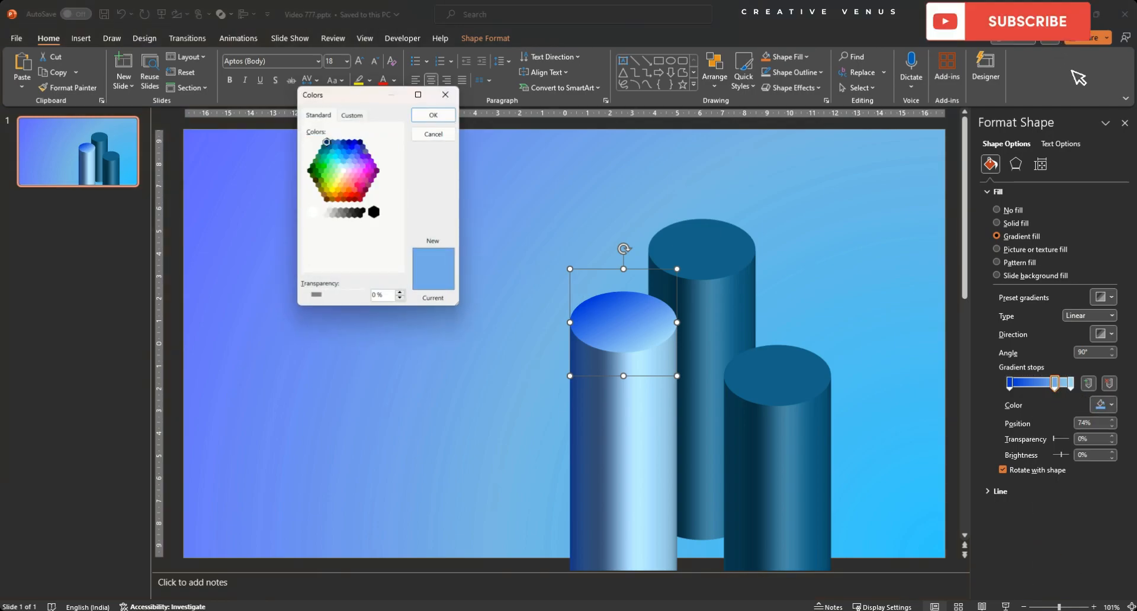
click(434, 115)
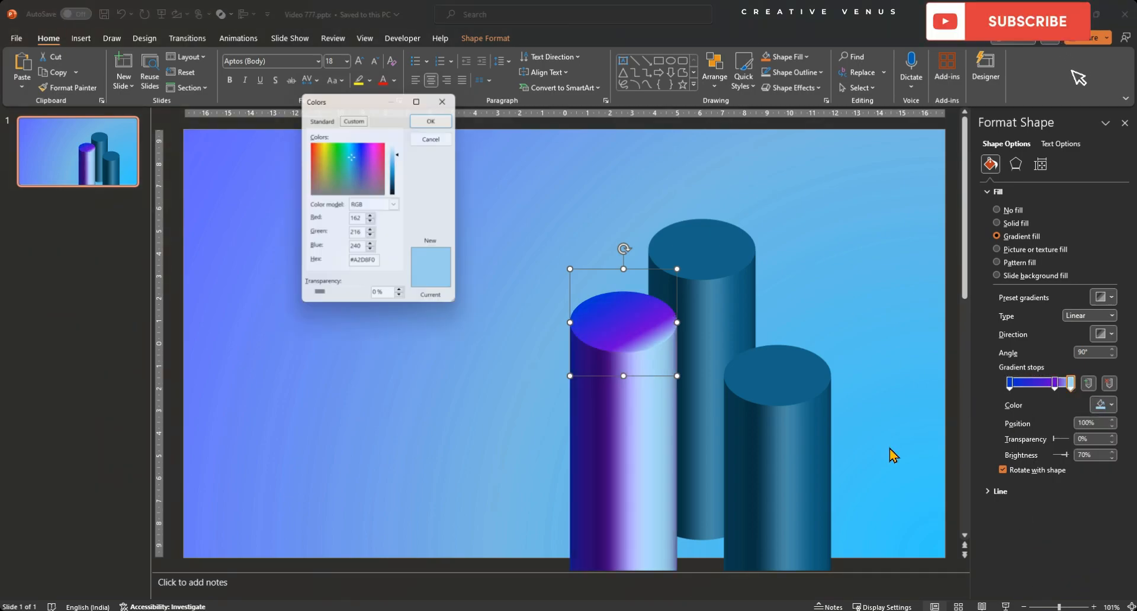
click(318, 115)
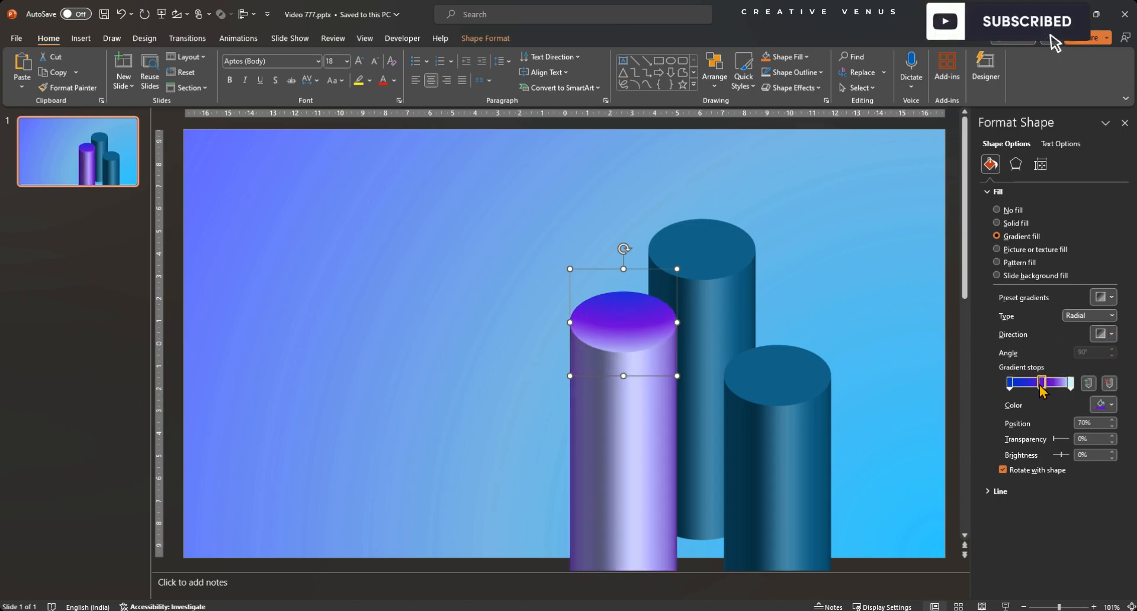
Choose a radial direction and move stops (one to about 84%) so the pillar blends deep blue into violet.
drag(1046, 382, 1019, 382)
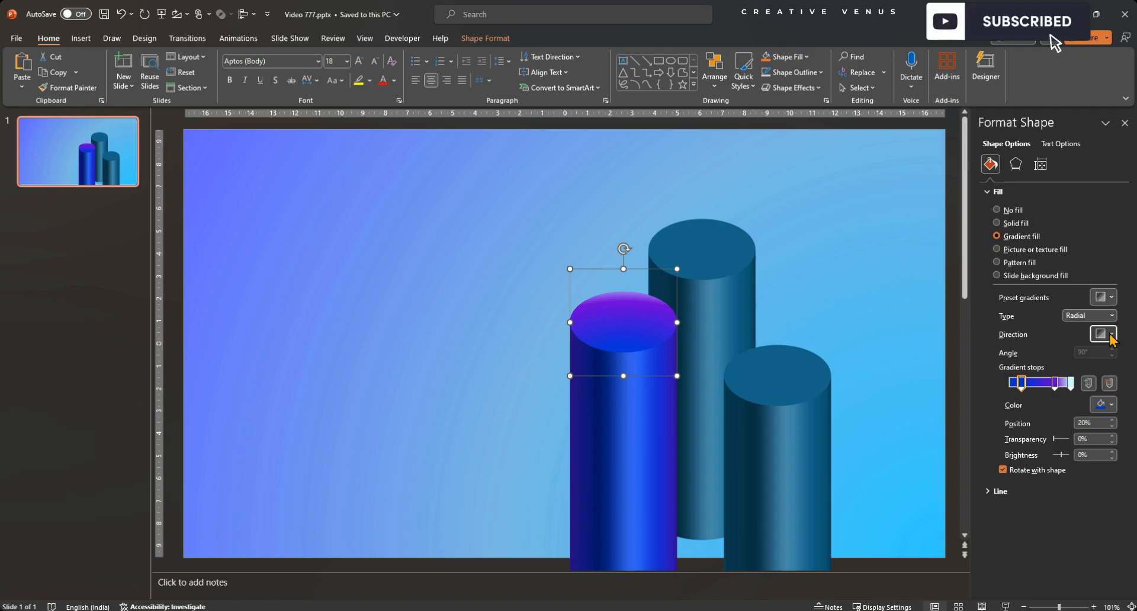
click(1106, 334)
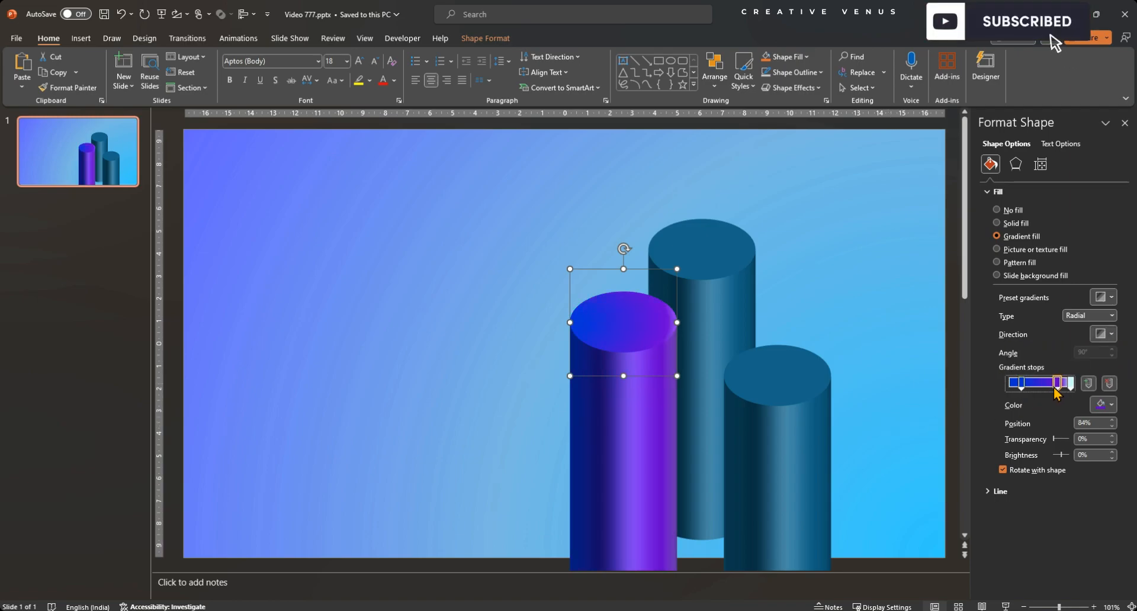
drag(1056, 383, 1066, 383)
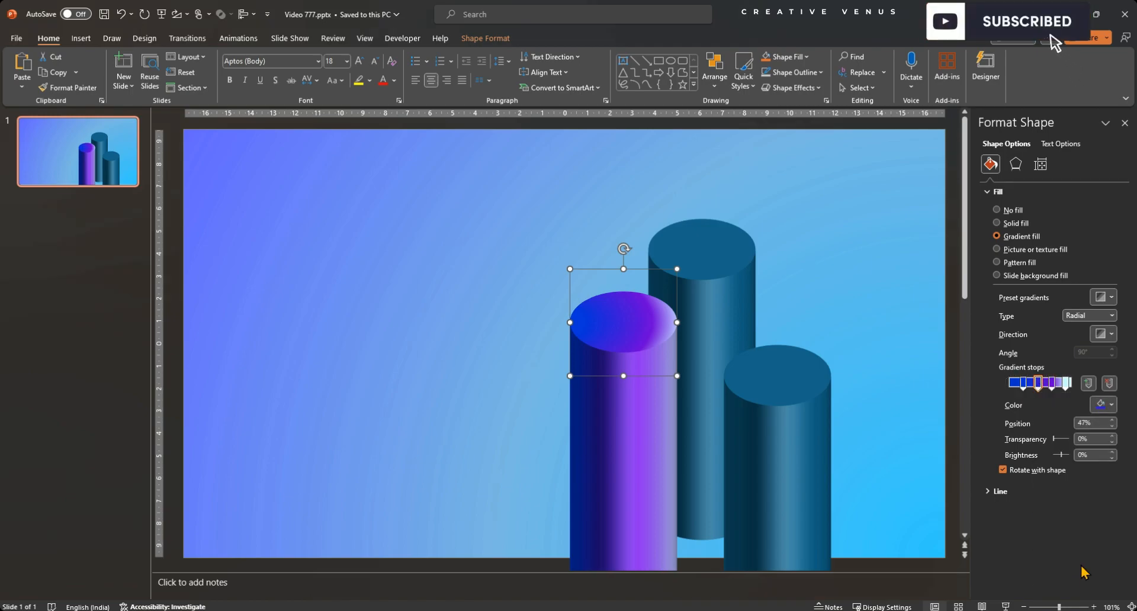
click(1111, 405)
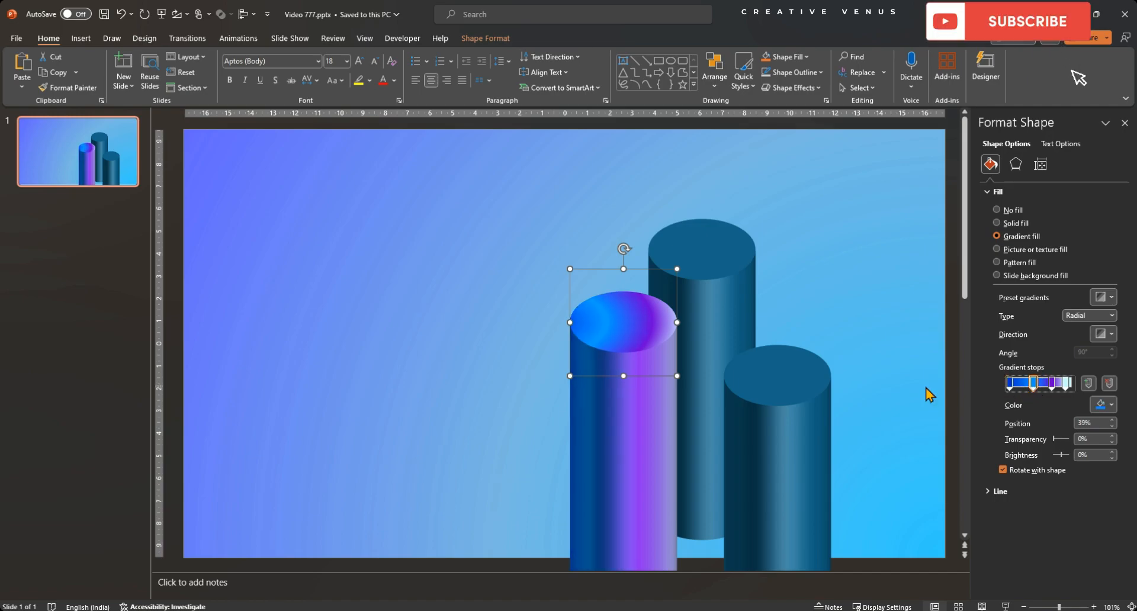
click(632, 424)
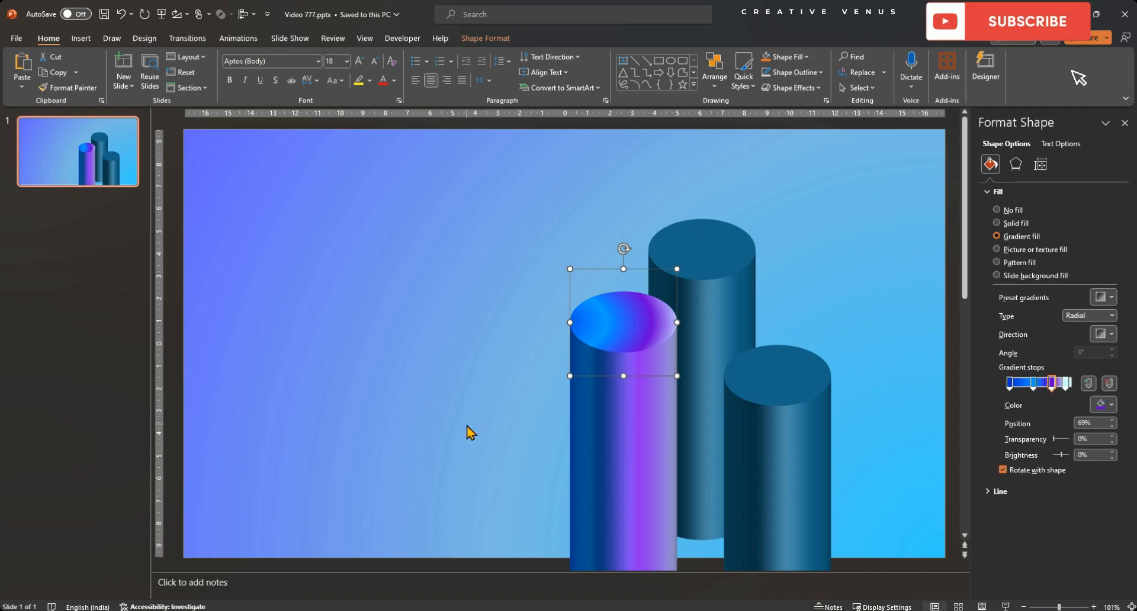
mouse_move(612, 454)
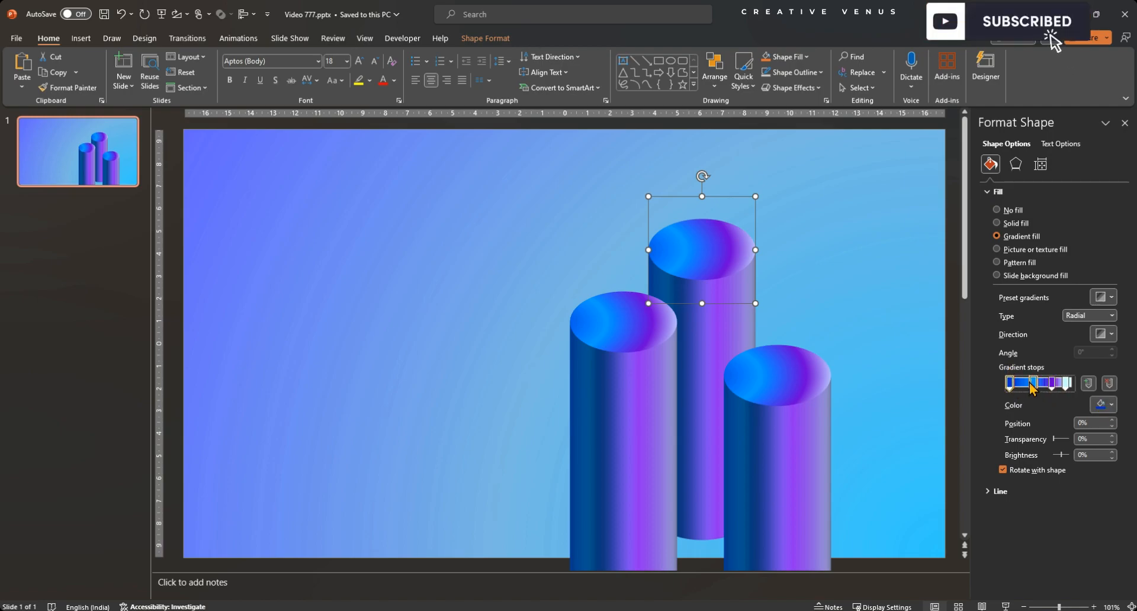
Edit a gradient stop to match the other pillars to the front pillar's blue-violet gradient.
click(1111, 406)
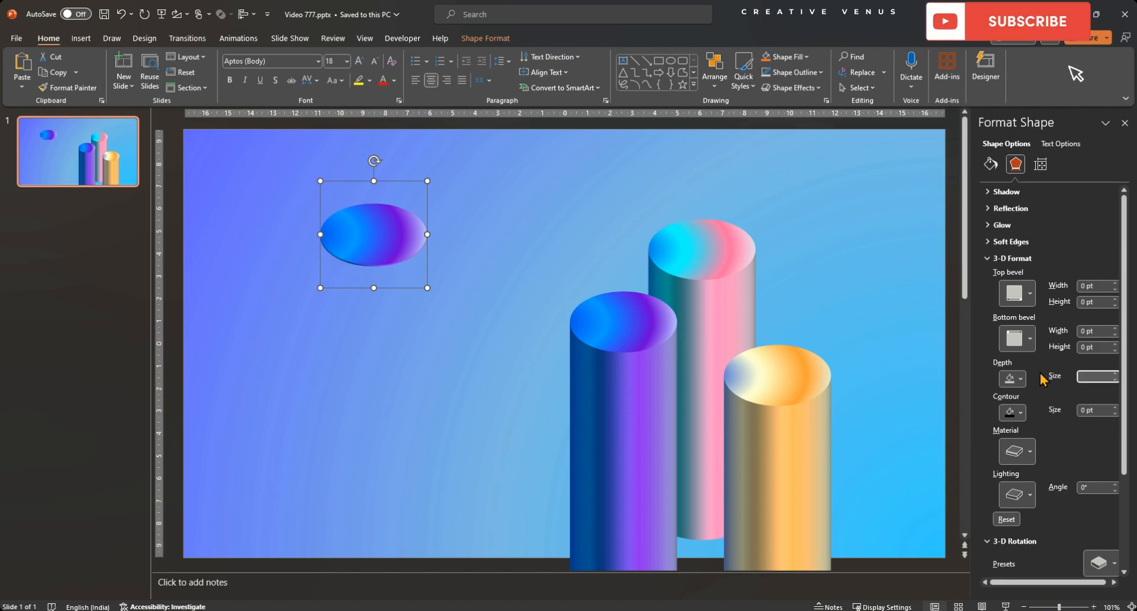
Place the white cap ellipse on the front pillar's top and give it a gradient fill.
click(1028, 22)
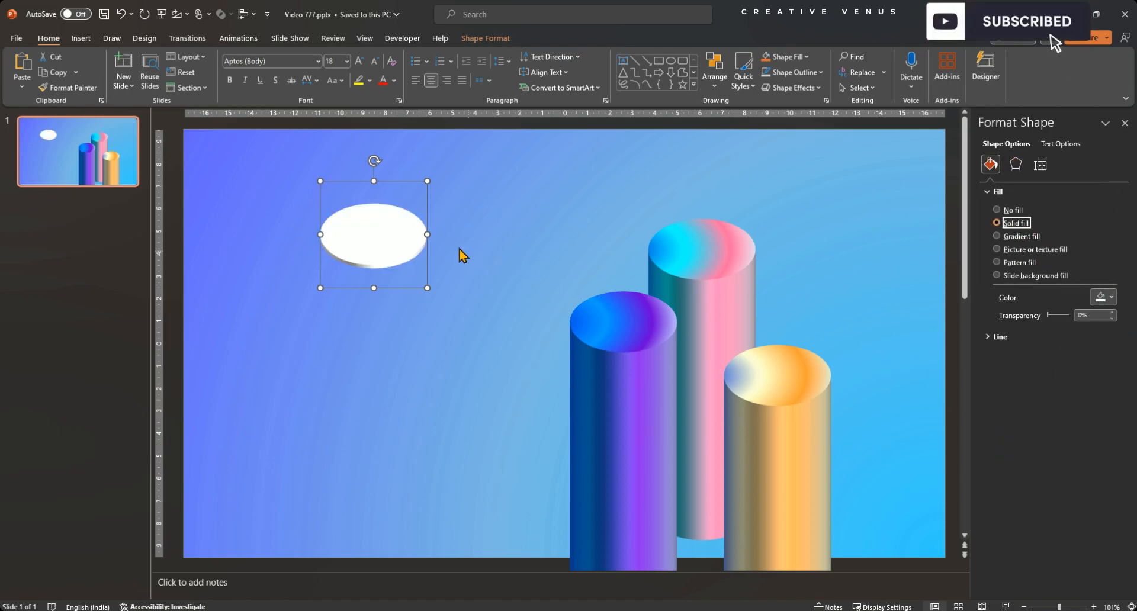
drag(374, 234, 617, 325)
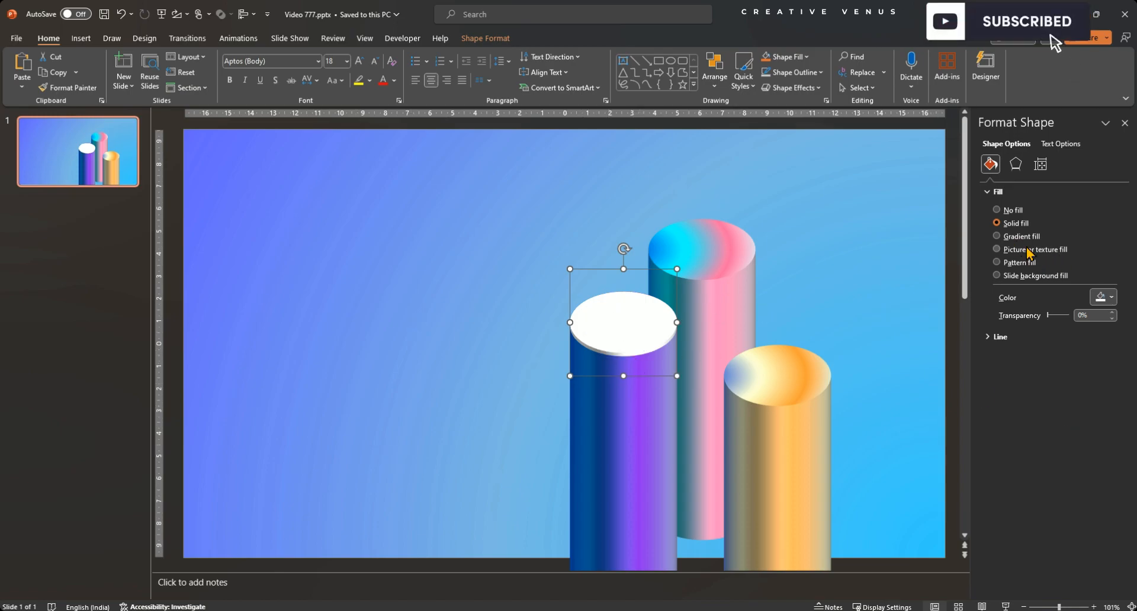
click(997, 237)
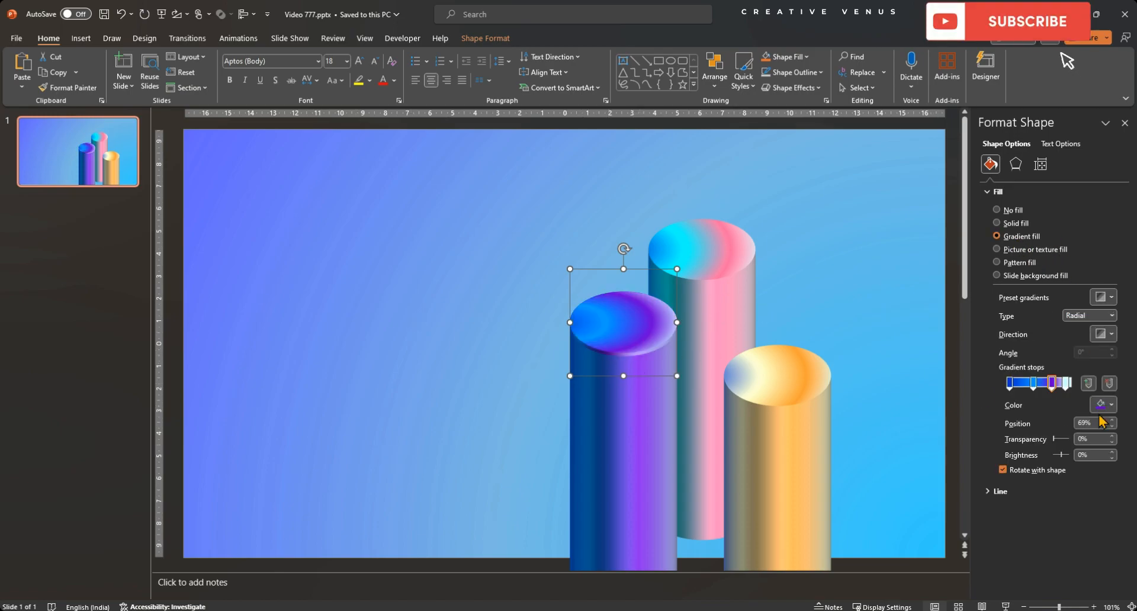
Make the cap gradient linear with a narrow white streak at a 50° angle.
click(1110, 315)
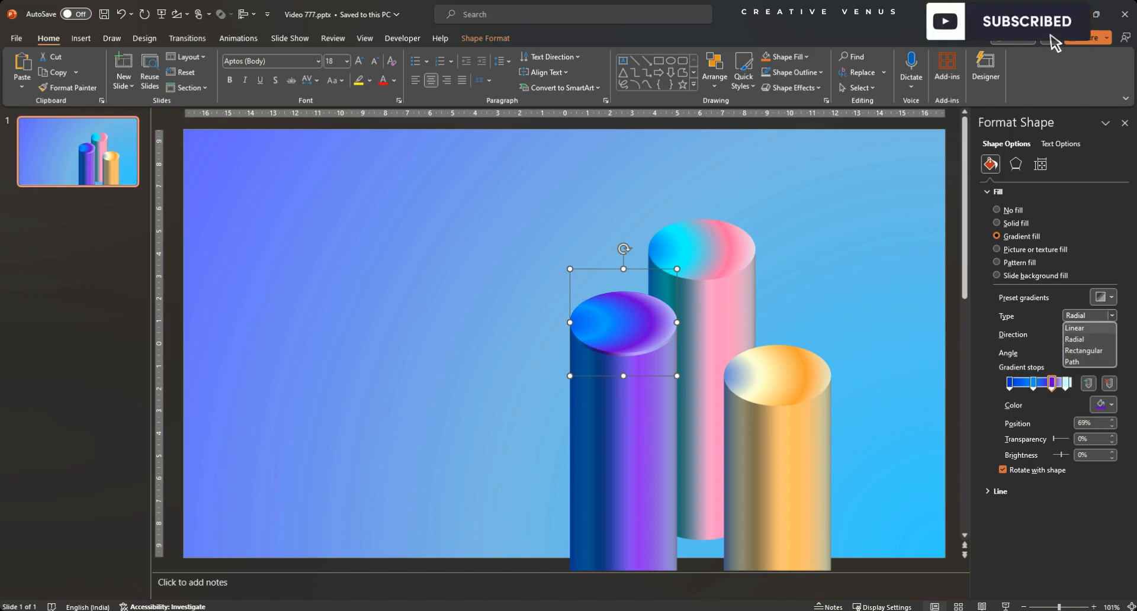
click(1074, 327)
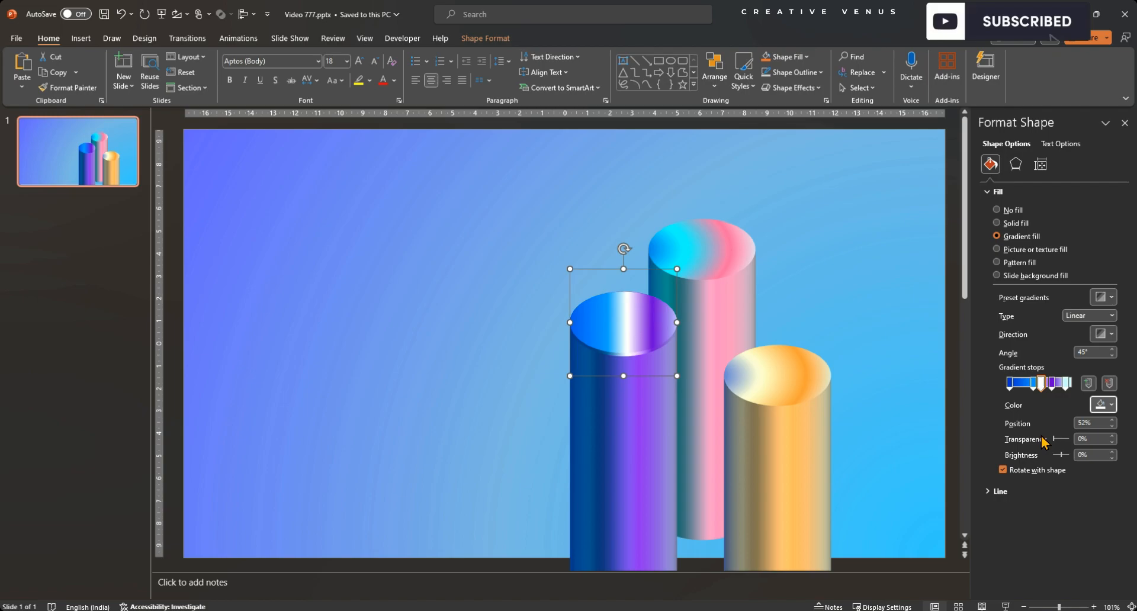
drag(1054, 384, 1039, 384)
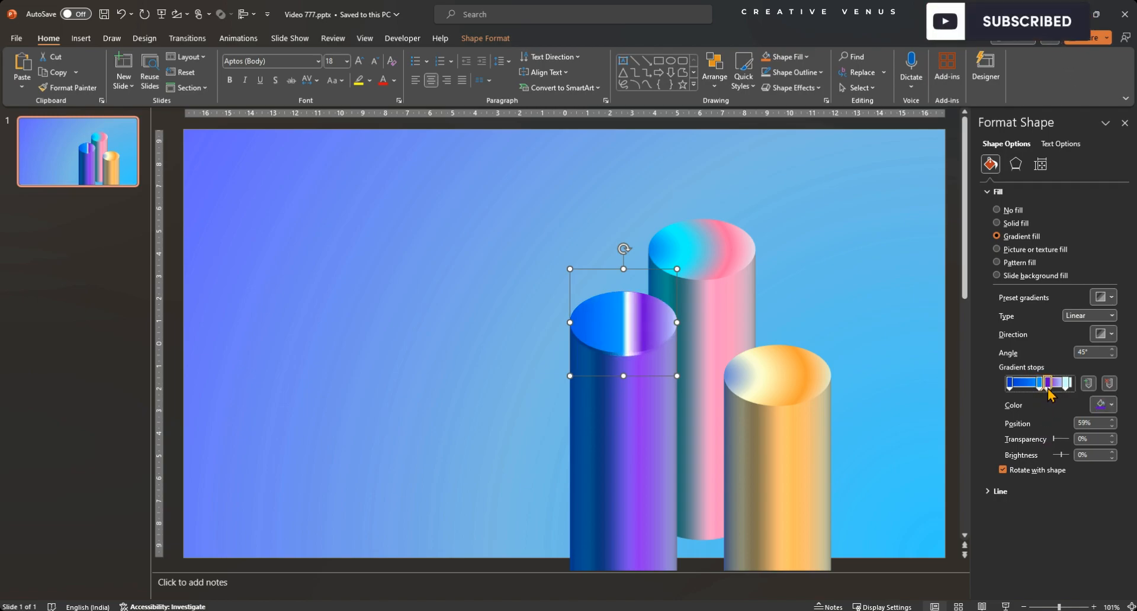
drag(1048, 382, 1062, 383)
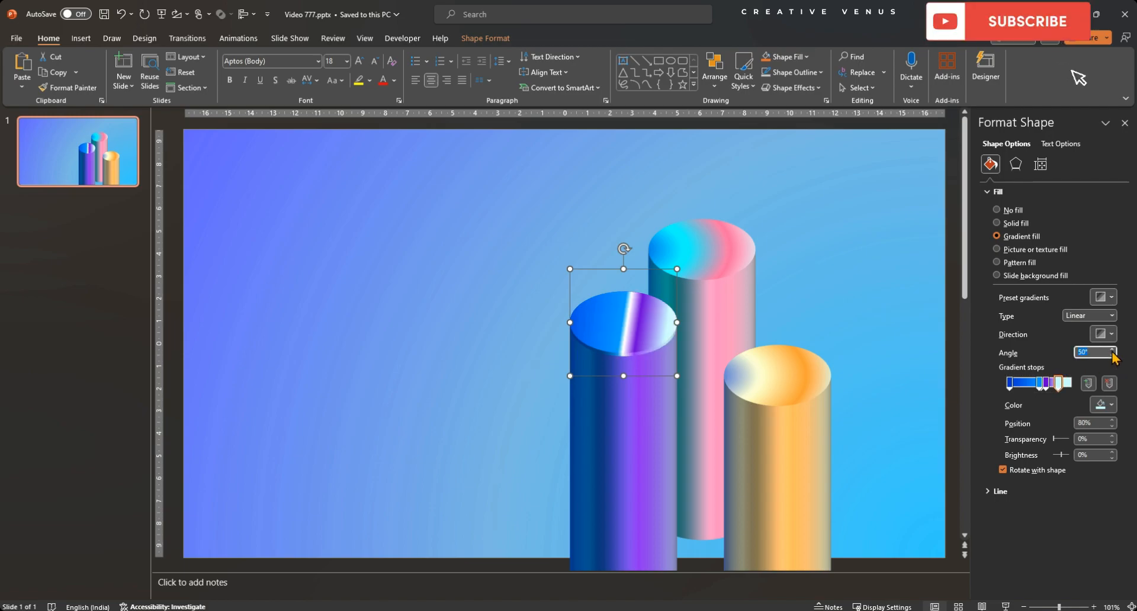
click(1113, 348)
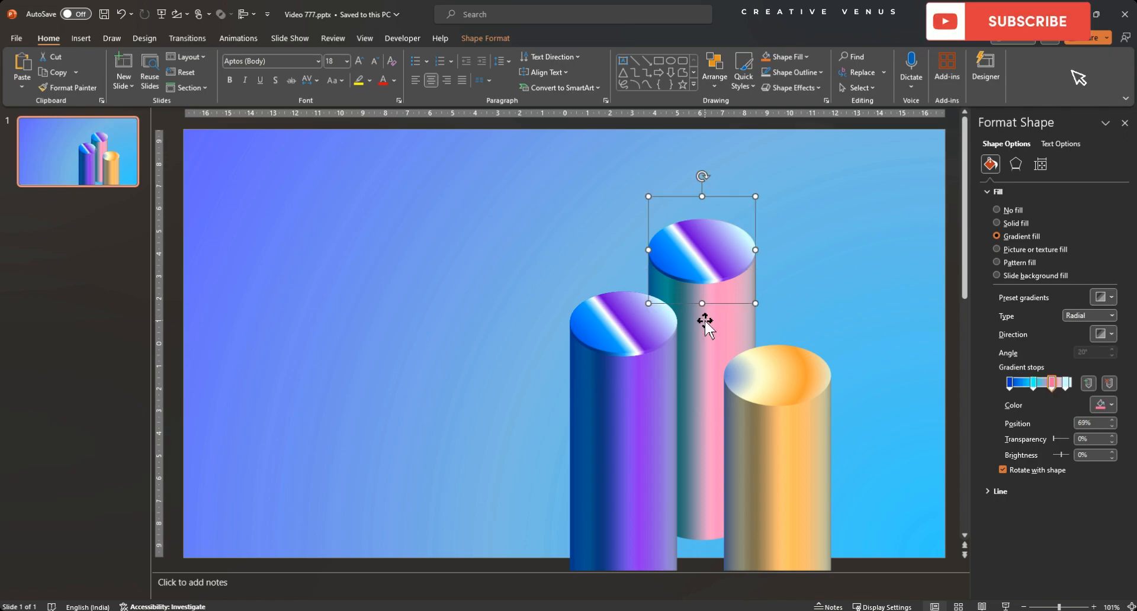
Recolour a stop and shape a white highlight band down the front pillar body.
click(1110, 405)
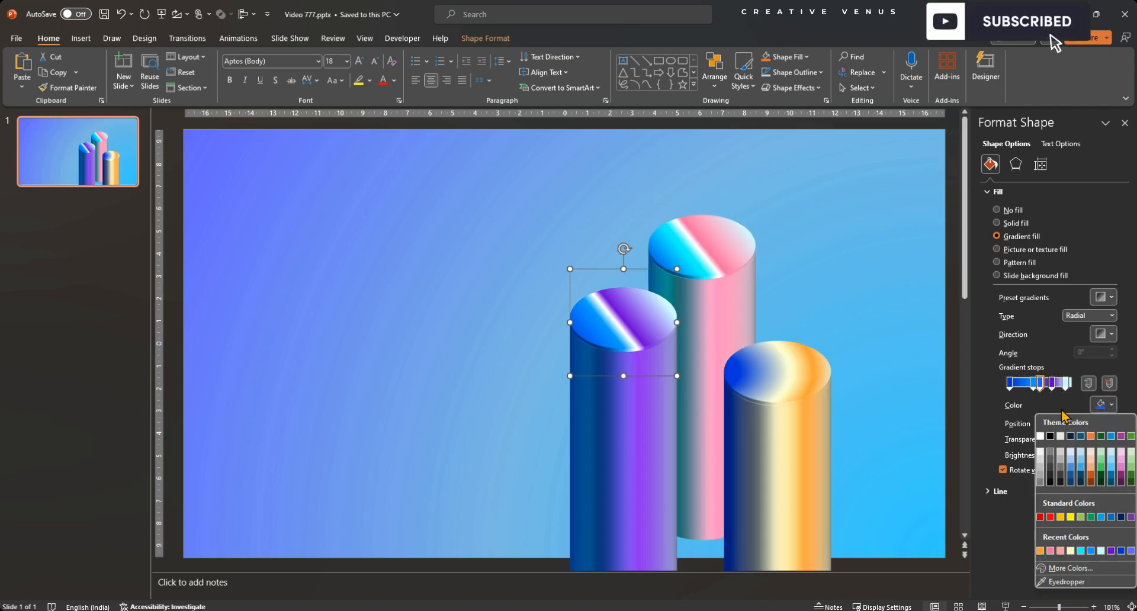
click(1049, 383)
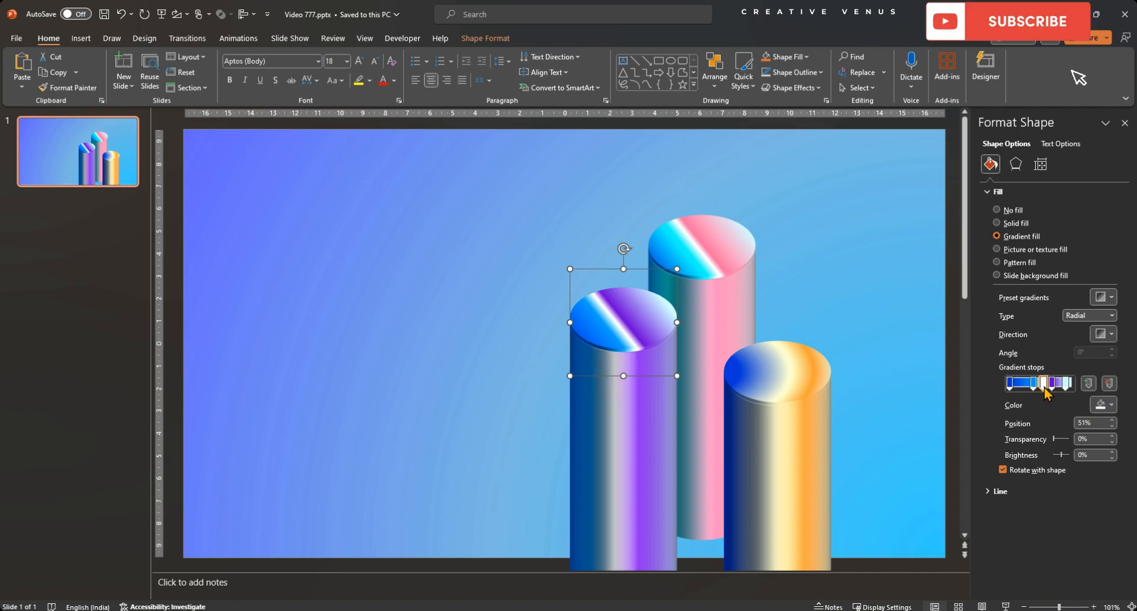
drag(1046, 383, 1059, 383)
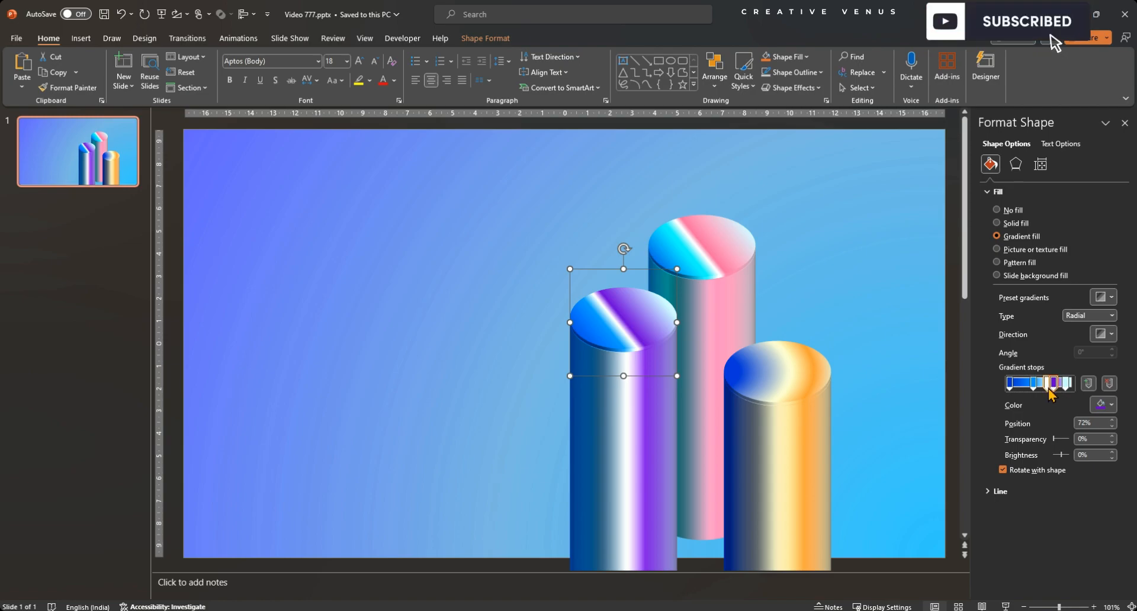
drag(1062, 382, 1048, 383)
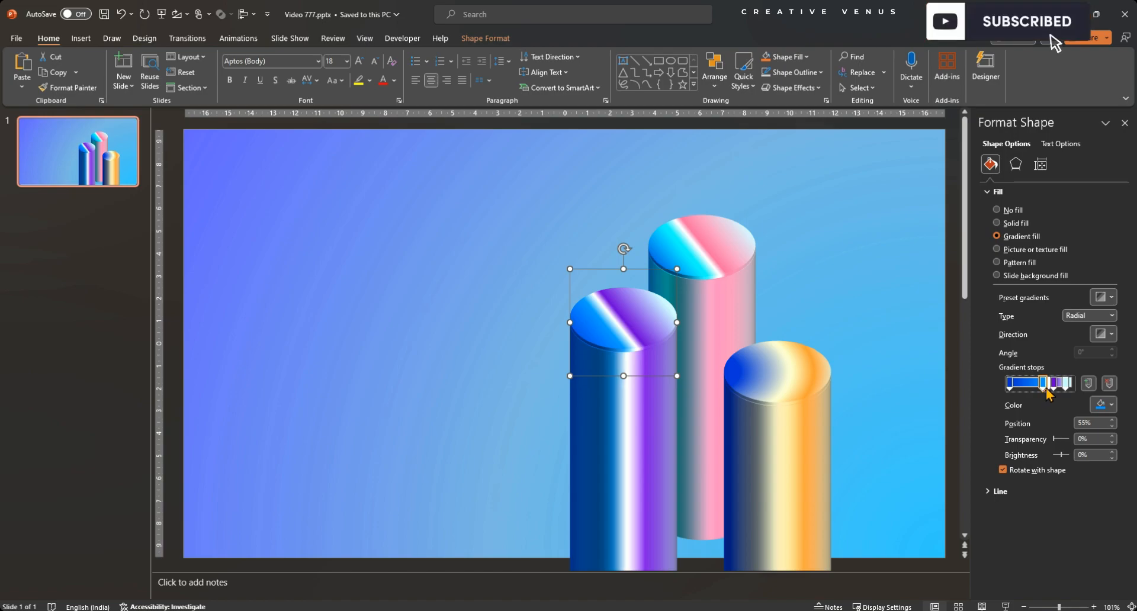
drag(1045, 383, 1055, 382)
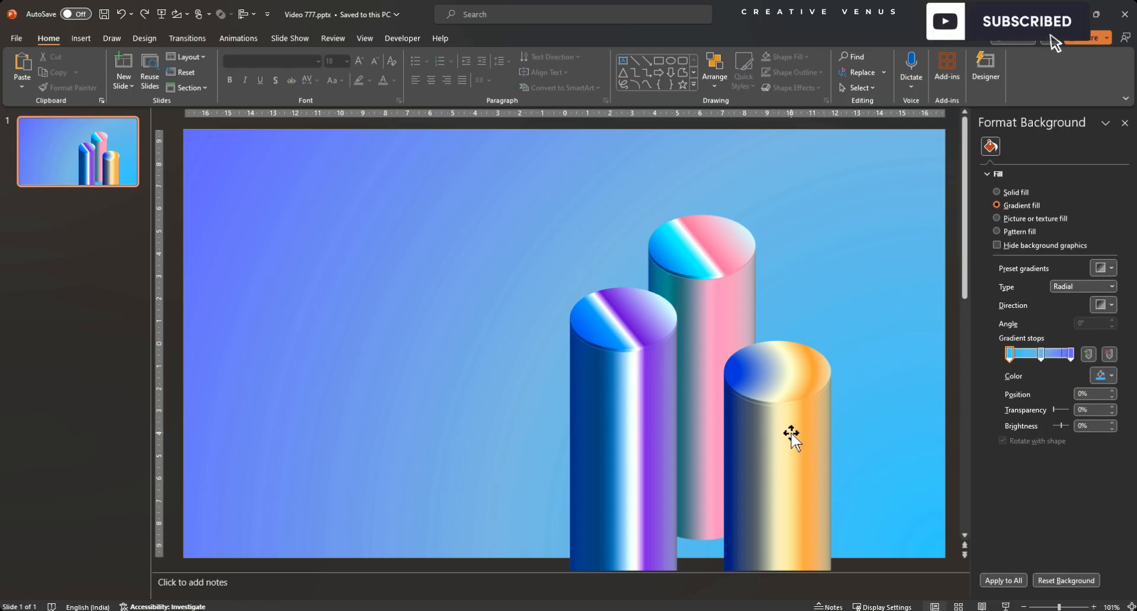
click(613, 301)
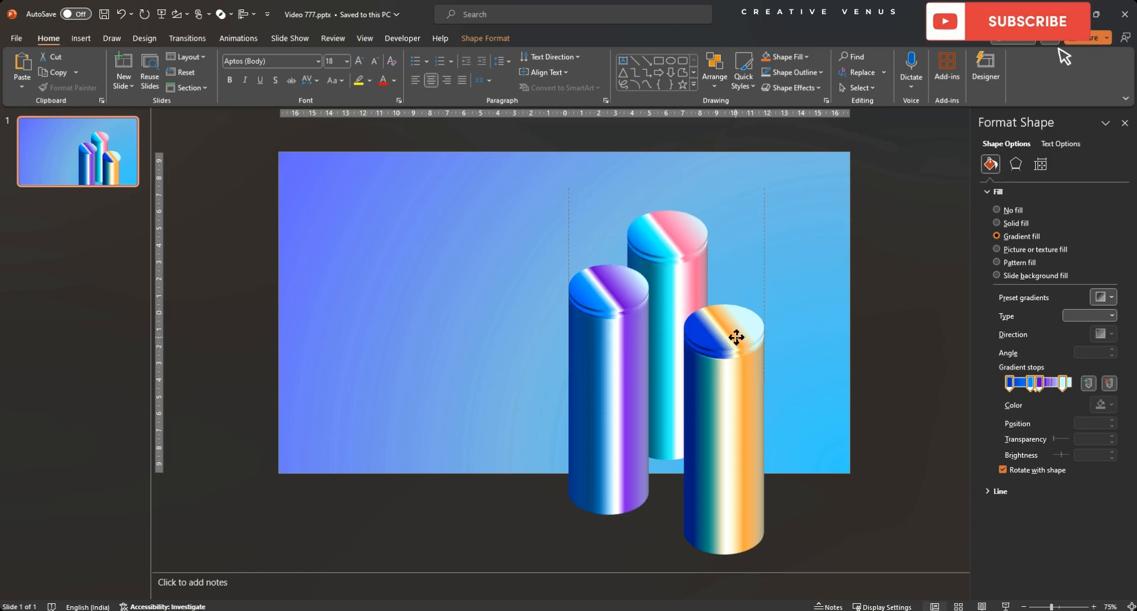
Make the three pillar caps' fills 80% transparent.
click(998, 224)
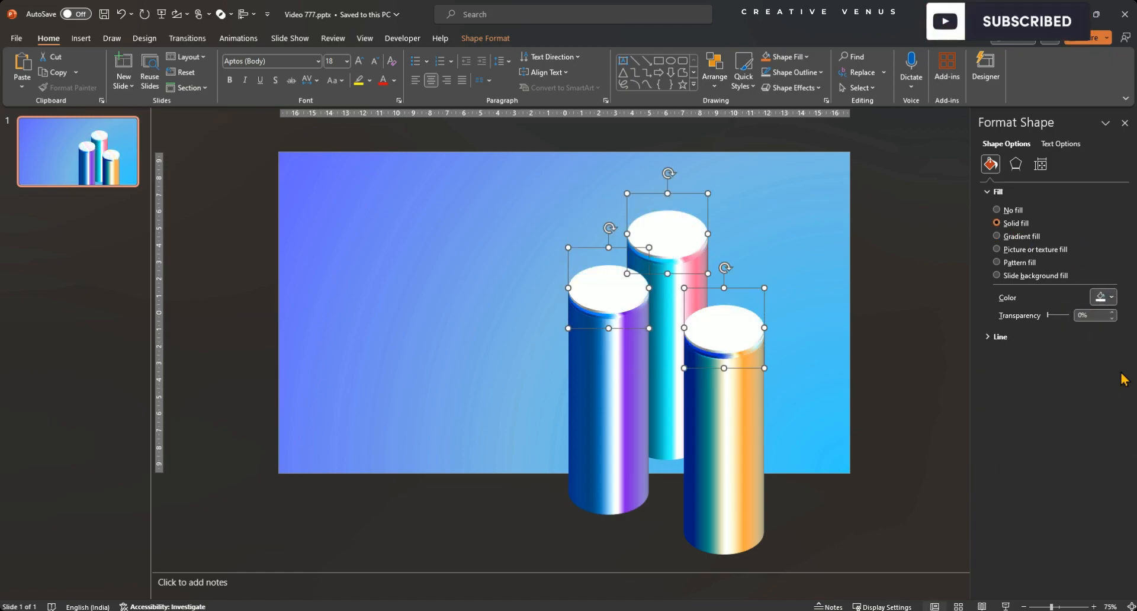
drag(1061, 315, 1056, 315)
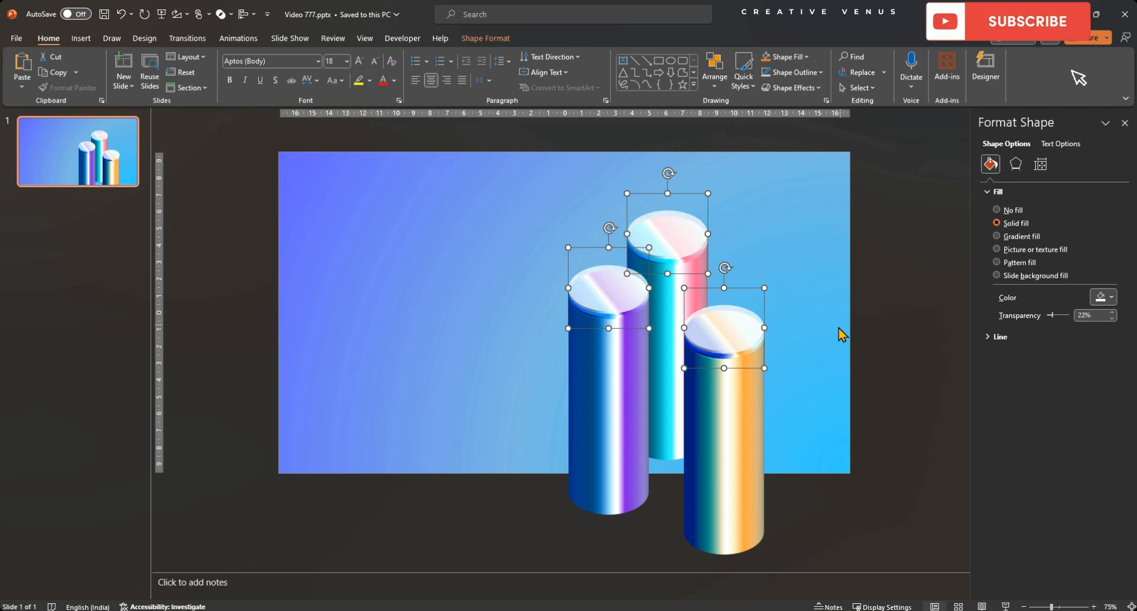
drag(1055, 315, 1064, 315)
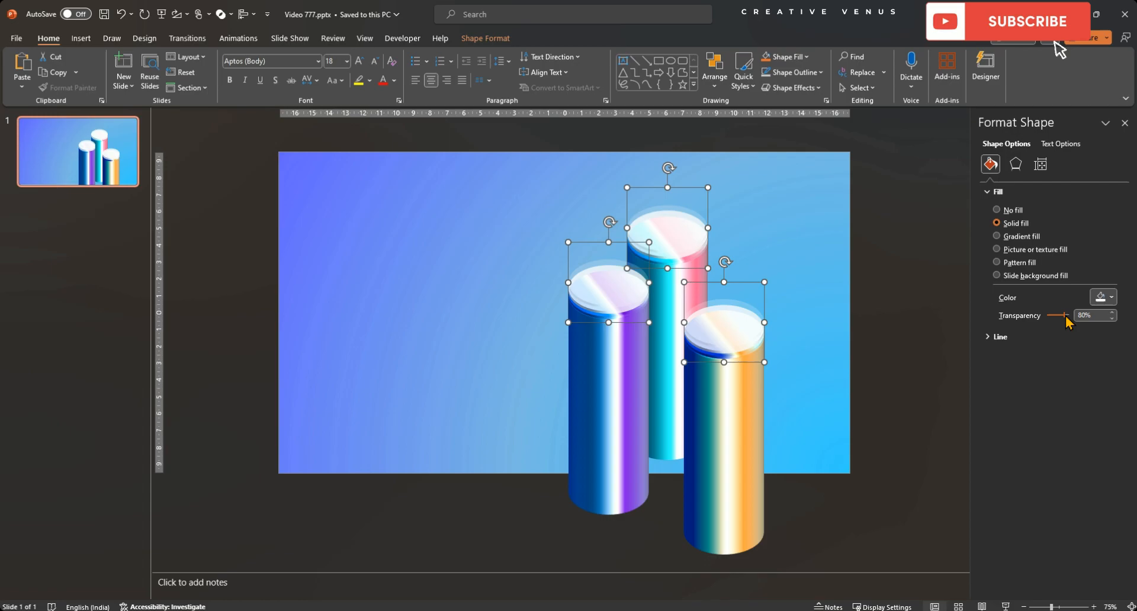
Raise the caps' 3-D depth to 10 pt so they read as glass.
click(1016, 165)
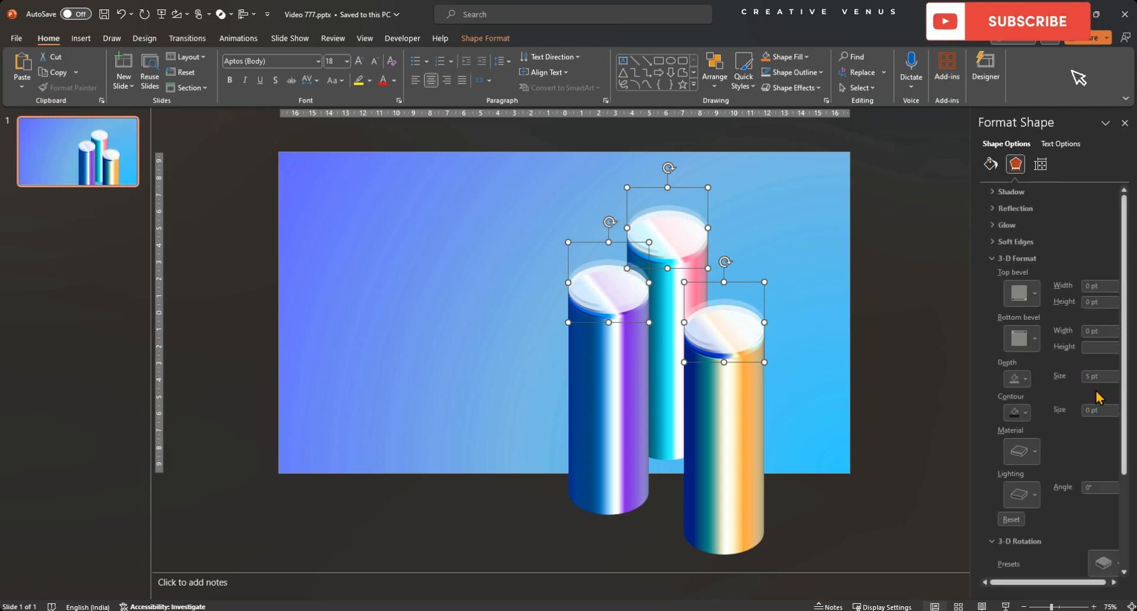
click(1117, 373)
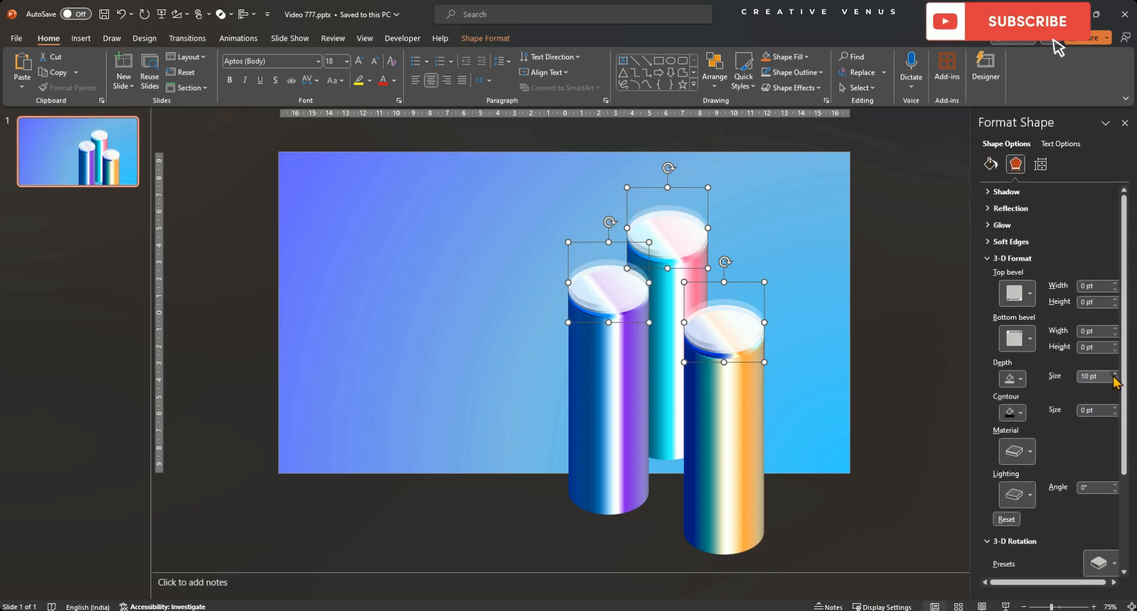
click(1116, 373)
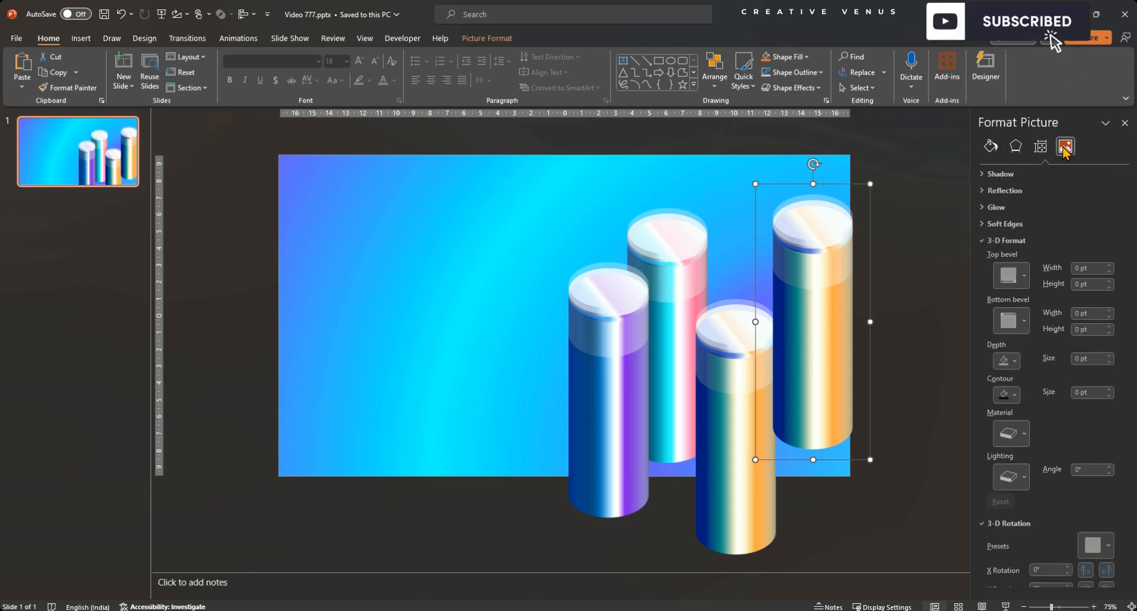
Give the pillar picture copy -100% Sharpness and about 74% Picture Transparency.
click(1065, 147)
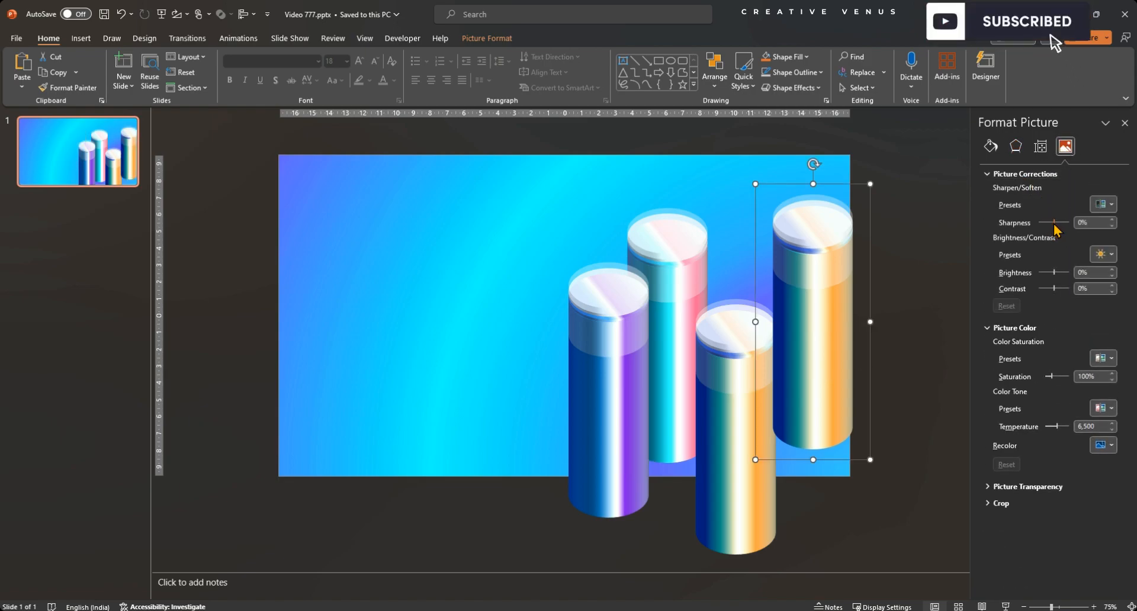
drag(1060, 223, 1035, 223)
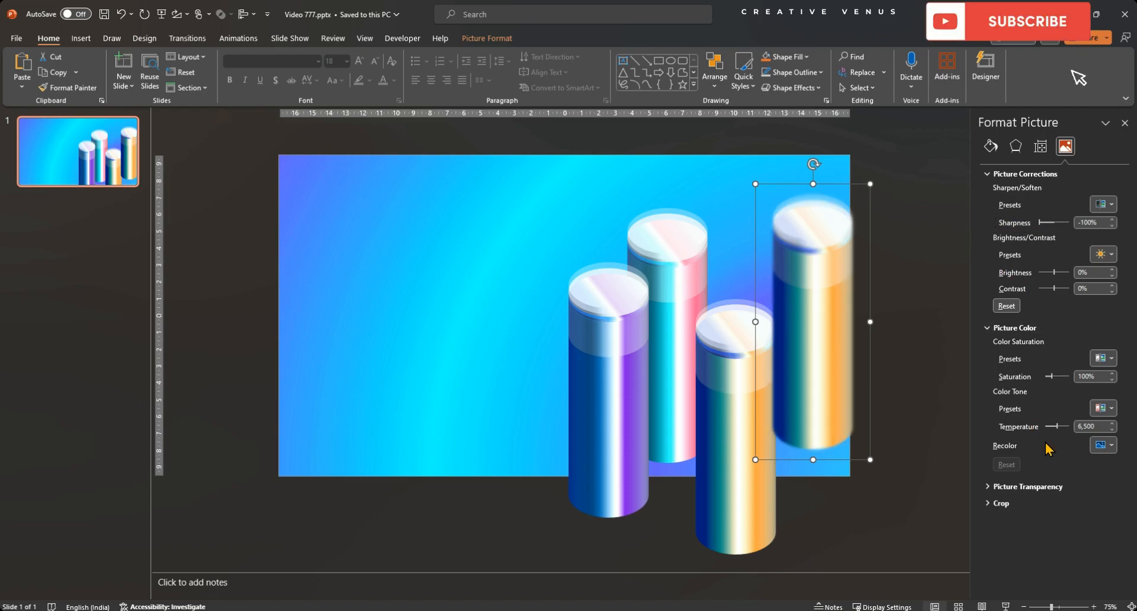
drag(1049, 523, 1059, 523)
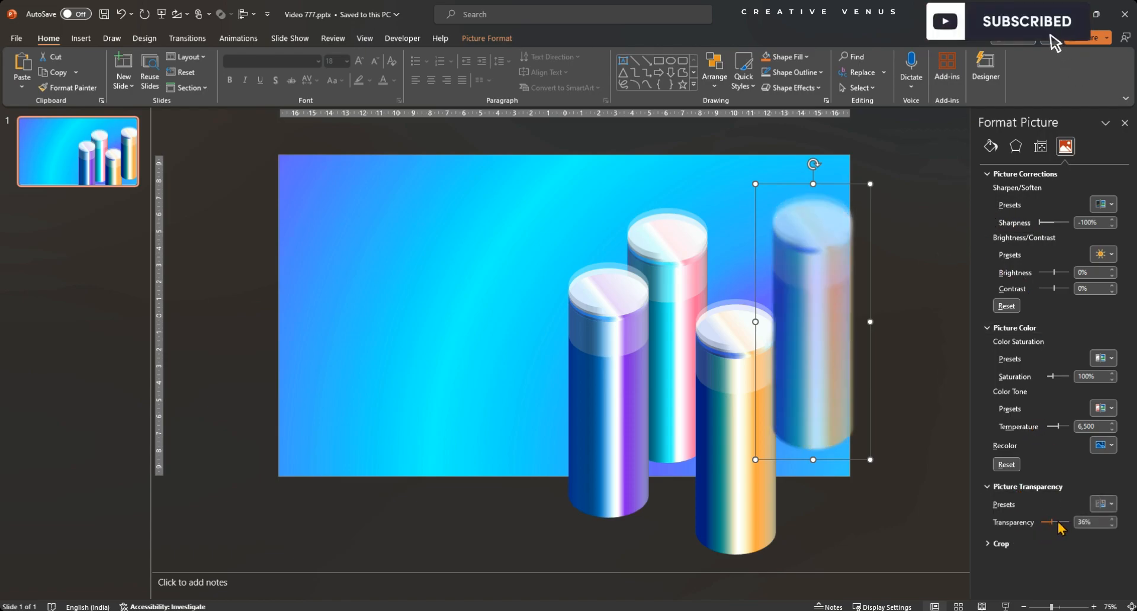
Position the faded copy behind the front right pillar and send it to back.
drag(1051, 523, 1062, 523)
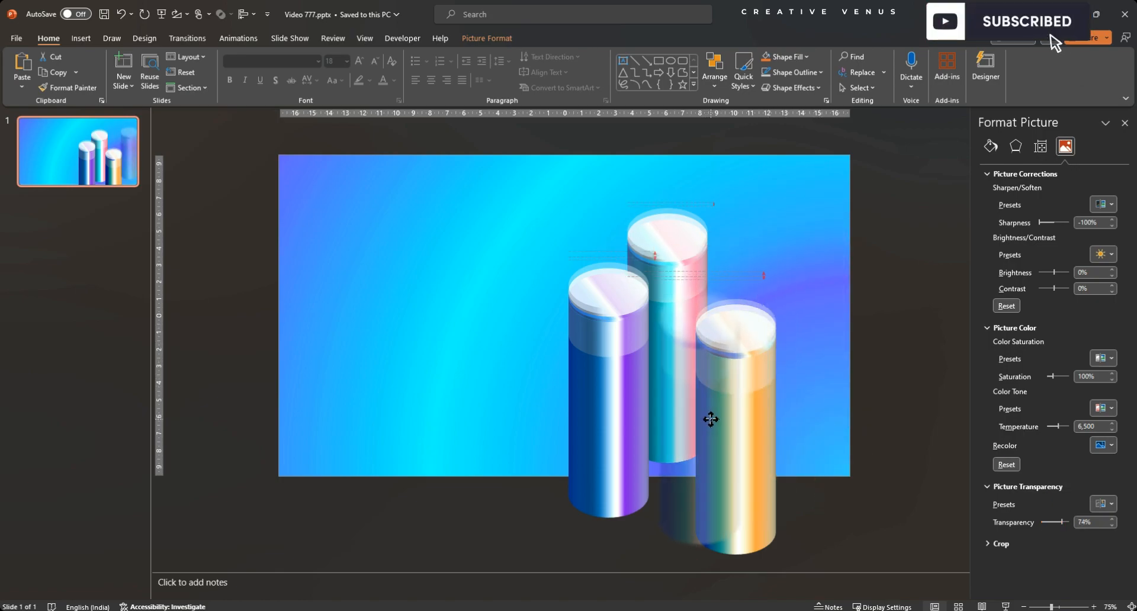
right_click(710, 420)
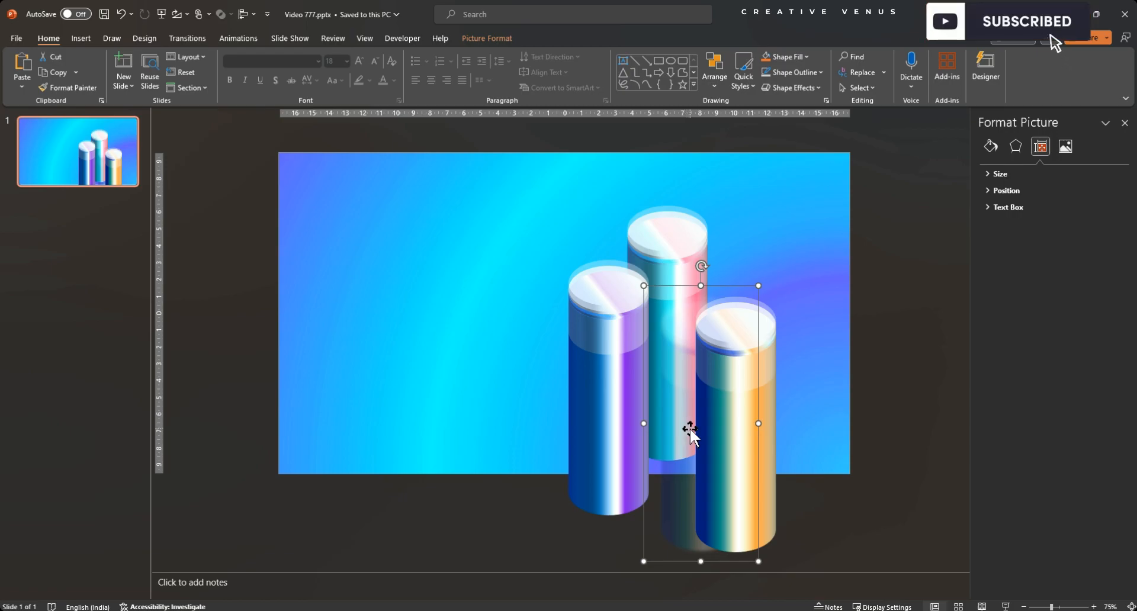
click(1065, 146)
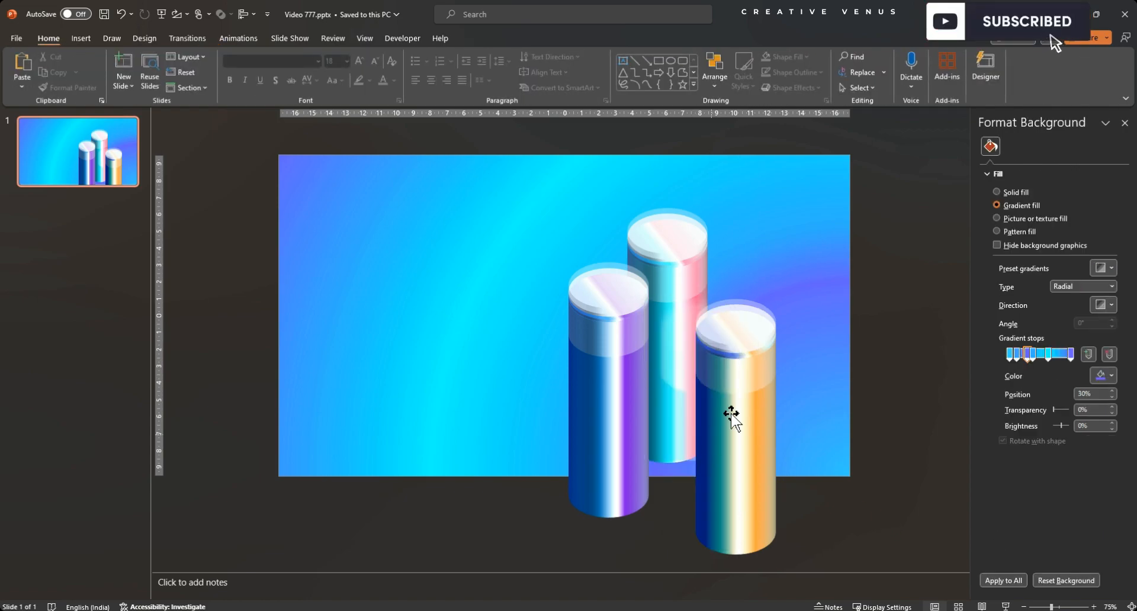
Copy the left pillar and paste it as a picture.
right_click(732, 417)
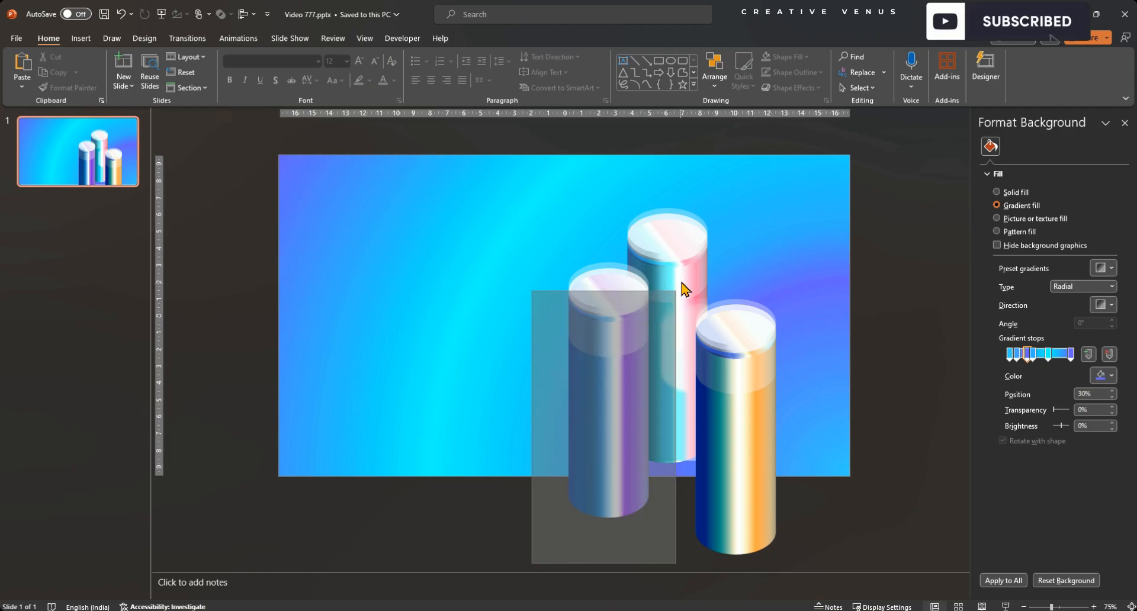
click(608, 363)
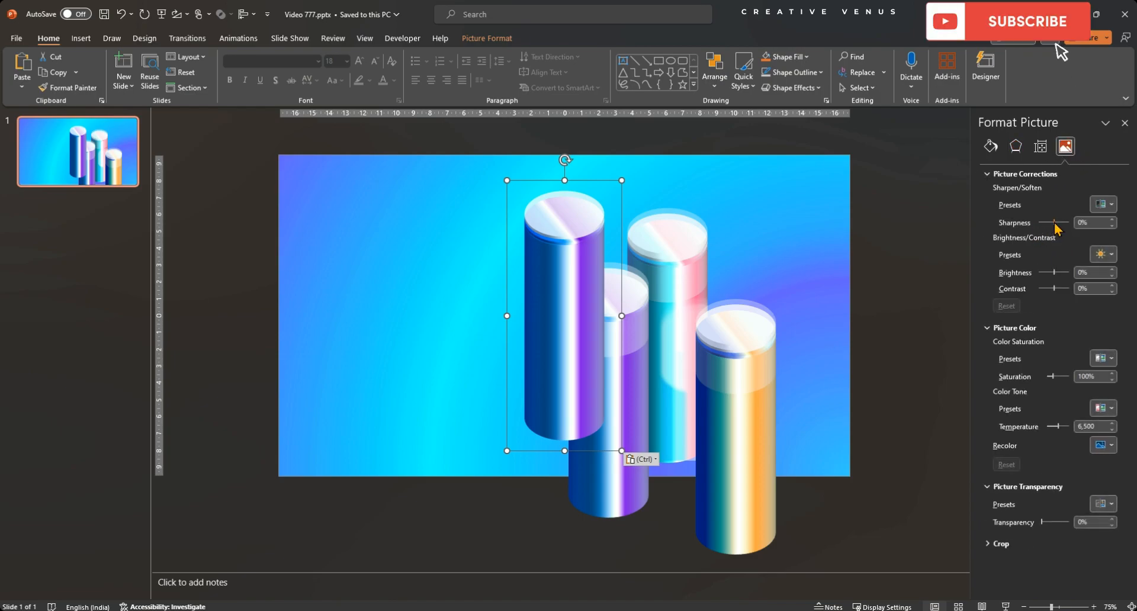
Give the left pillar's copy Sharpness -100%, Brightness 34% and Transparency 61%.
drag(1072, 222, 1042, 222)
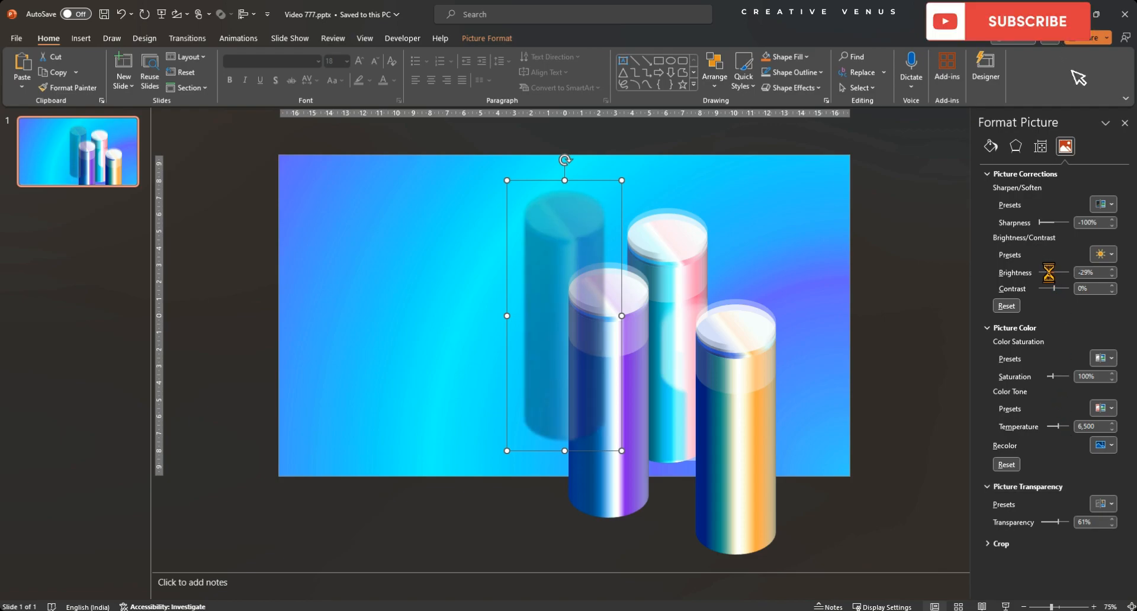
drag(1045, 273, 1059, 273)
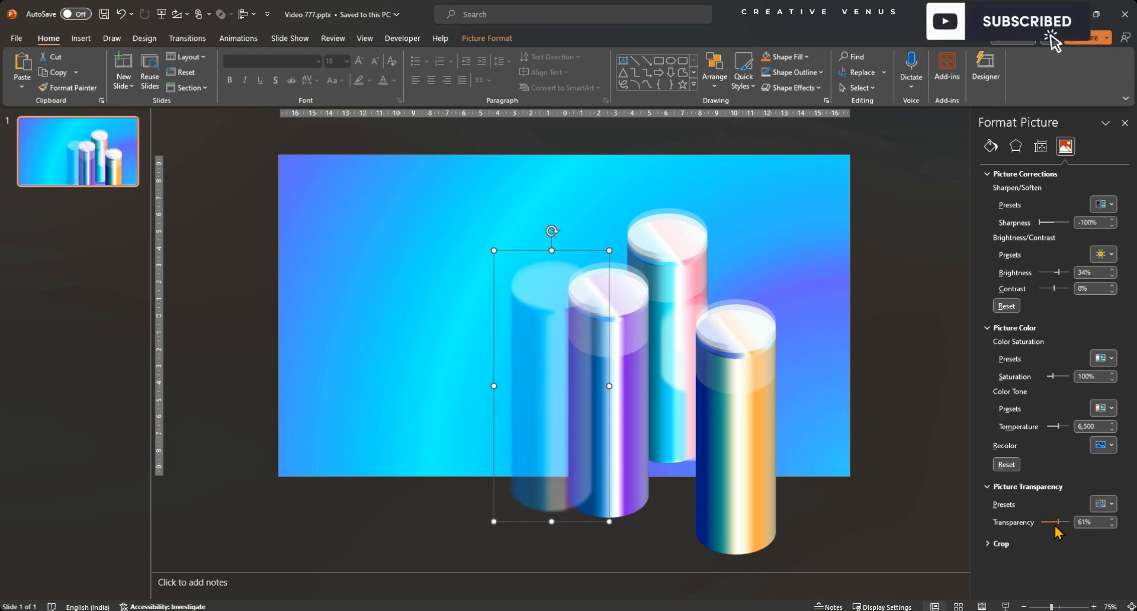
drag(1055, 522, 1066, 523)
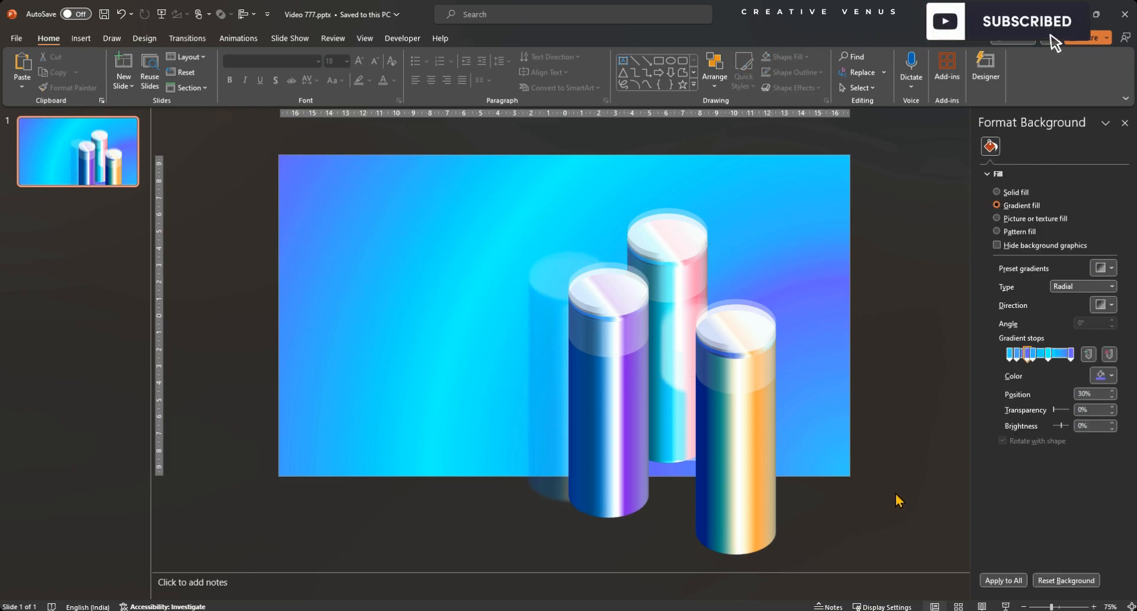
Draw a tall rectangle bar with no line and white fill.
click(80, 38)
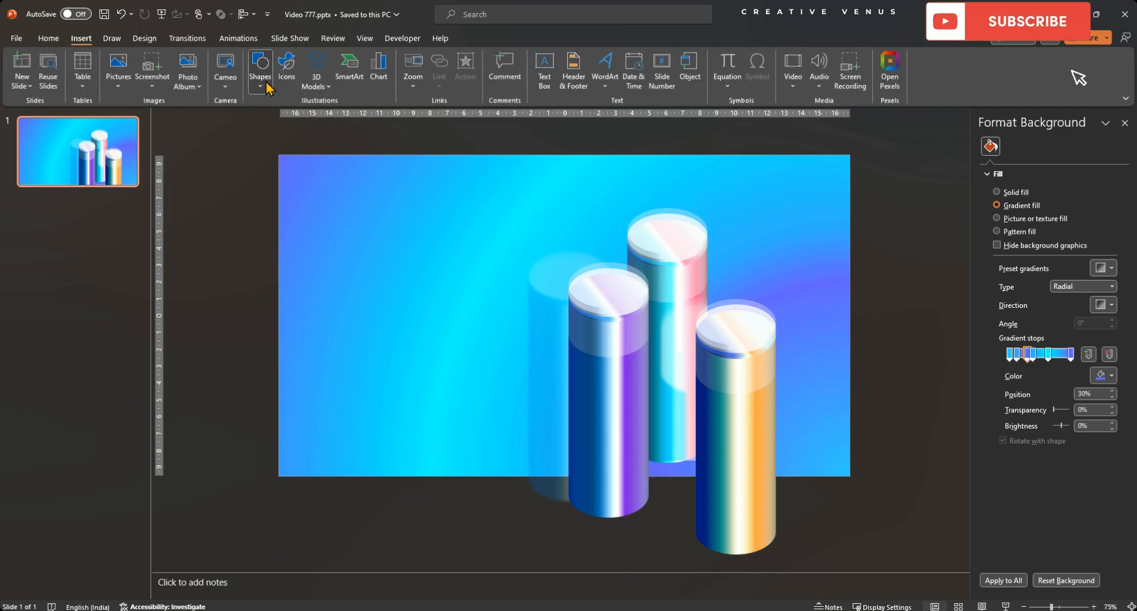
drag(432, 363, 436, 545)
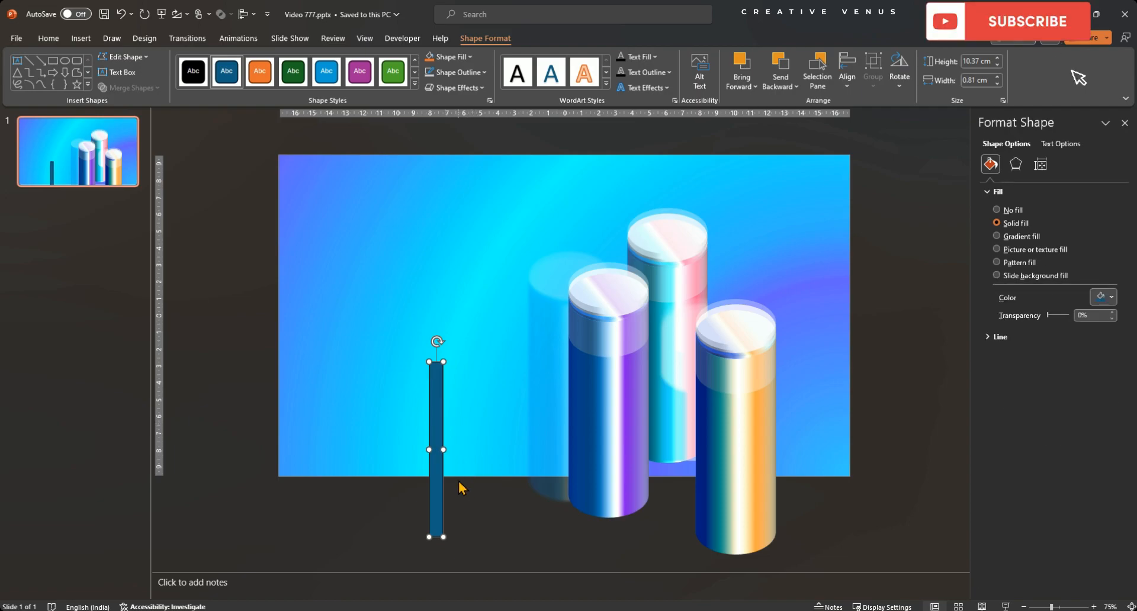
click(1000, 337)
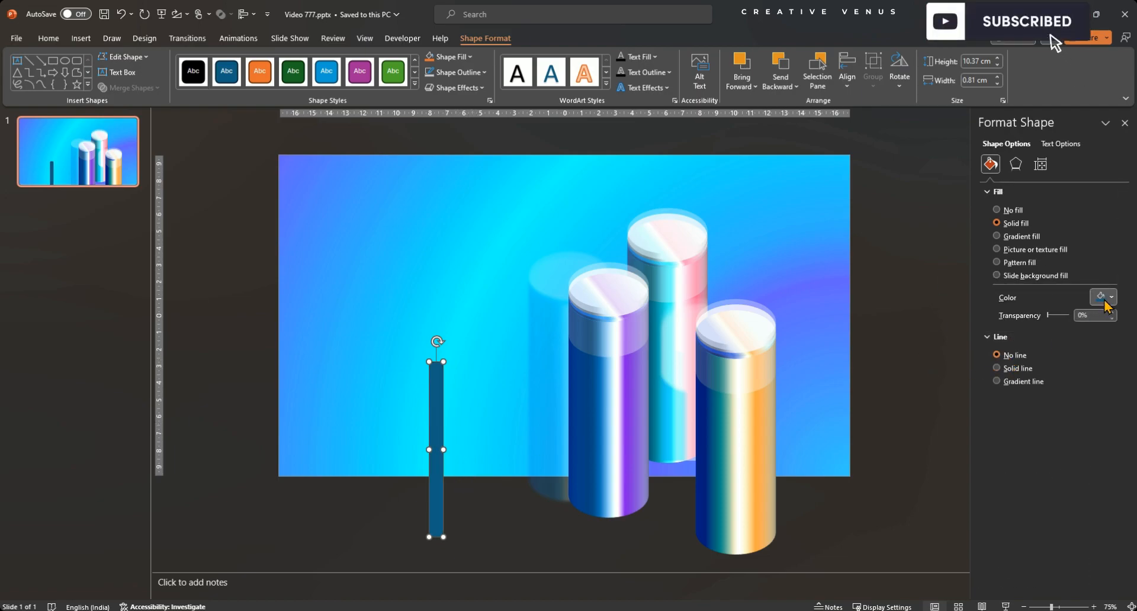
click(1099, 298)
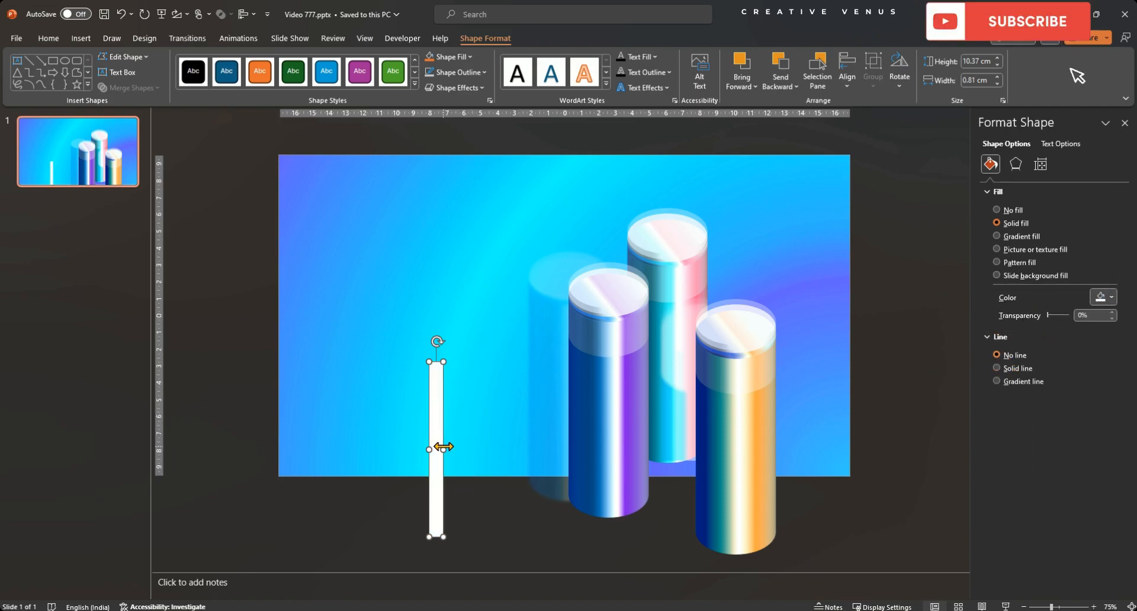
Narrow the white bar to 0.53 cm and set it onto the left pillar as a highlight.
drag(444, 446, 467, 447)
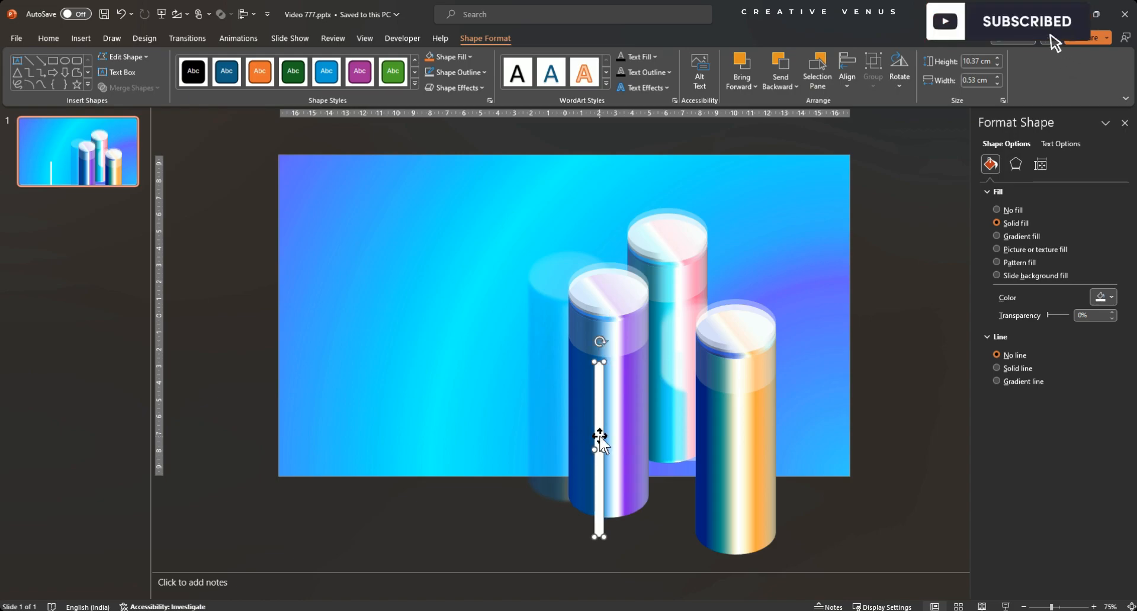
drag(1077, 315, 1062, 315)
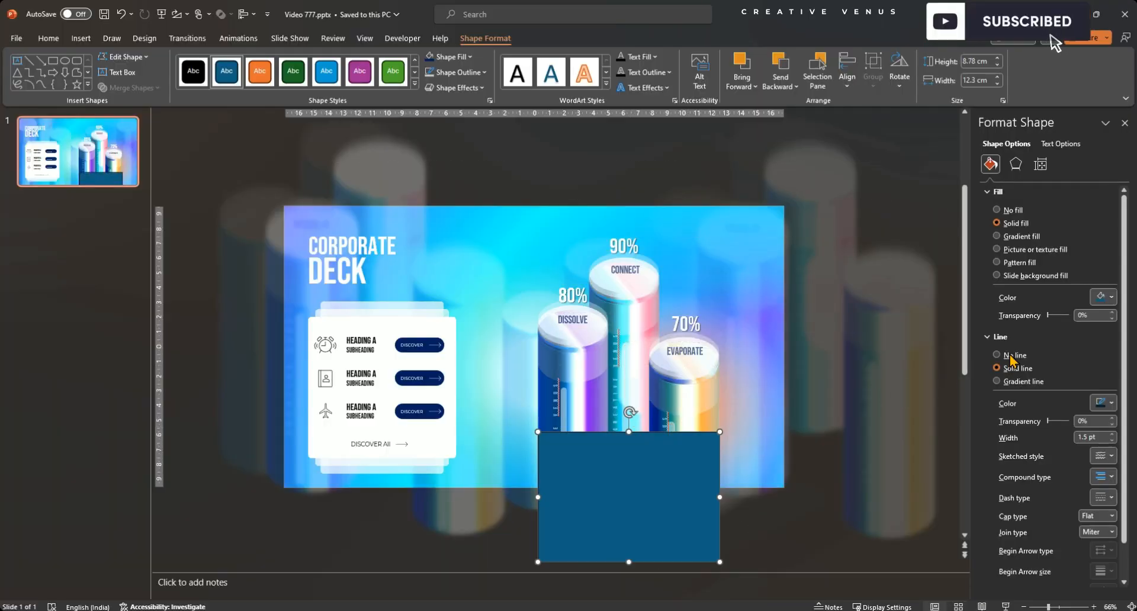
Give the base rectangle no line, a 90° linear gradient with a 45% transparent stop, and stretch it taller.
click(998, 236)
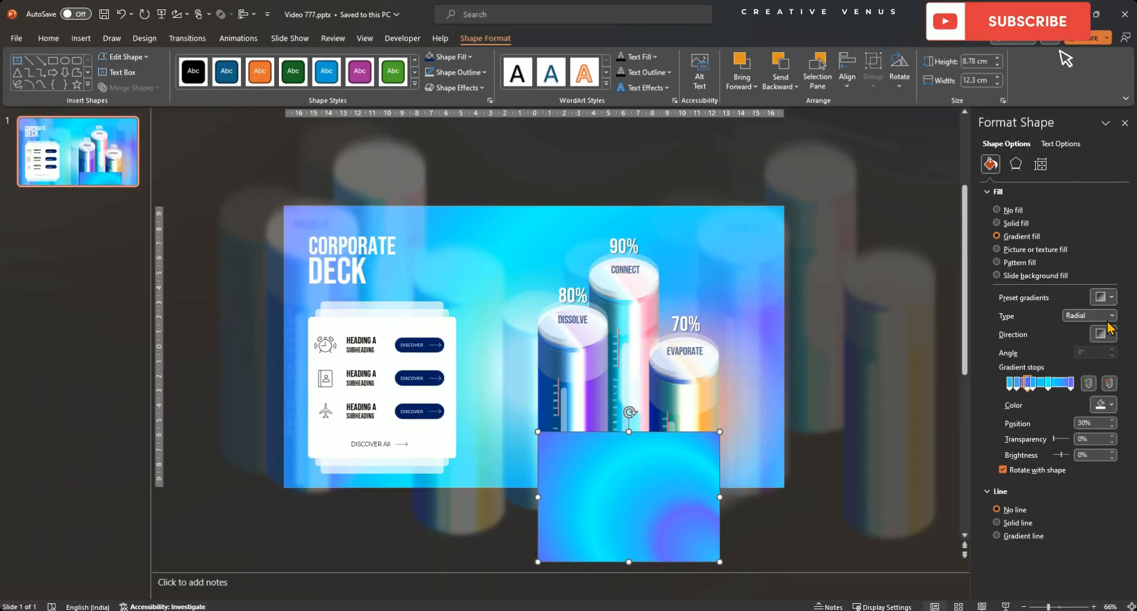
click(1086, 315)
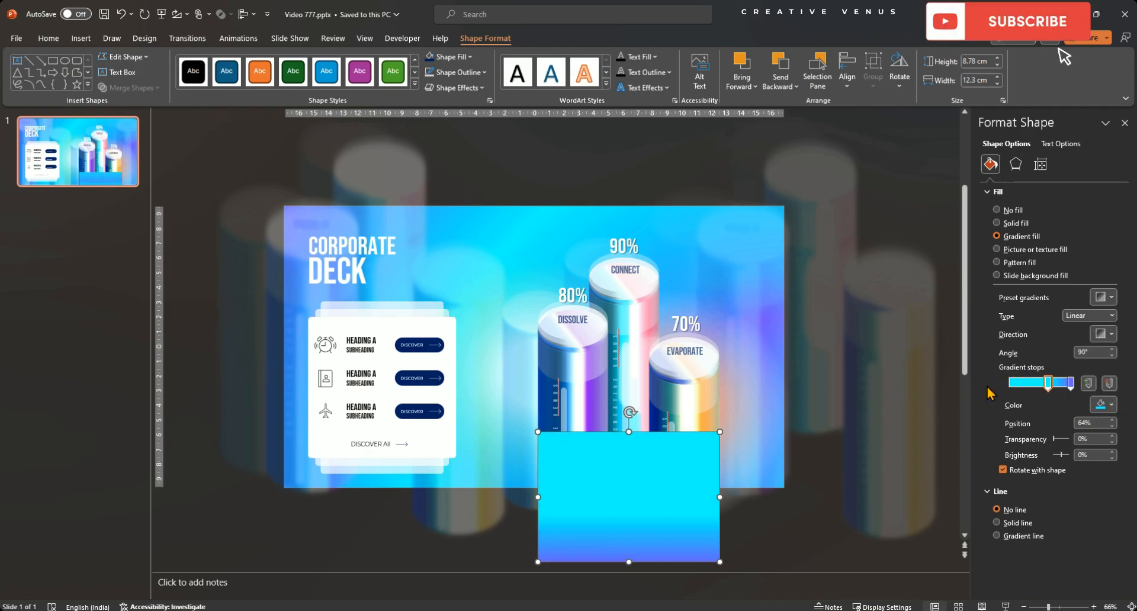
click(1103, 405)
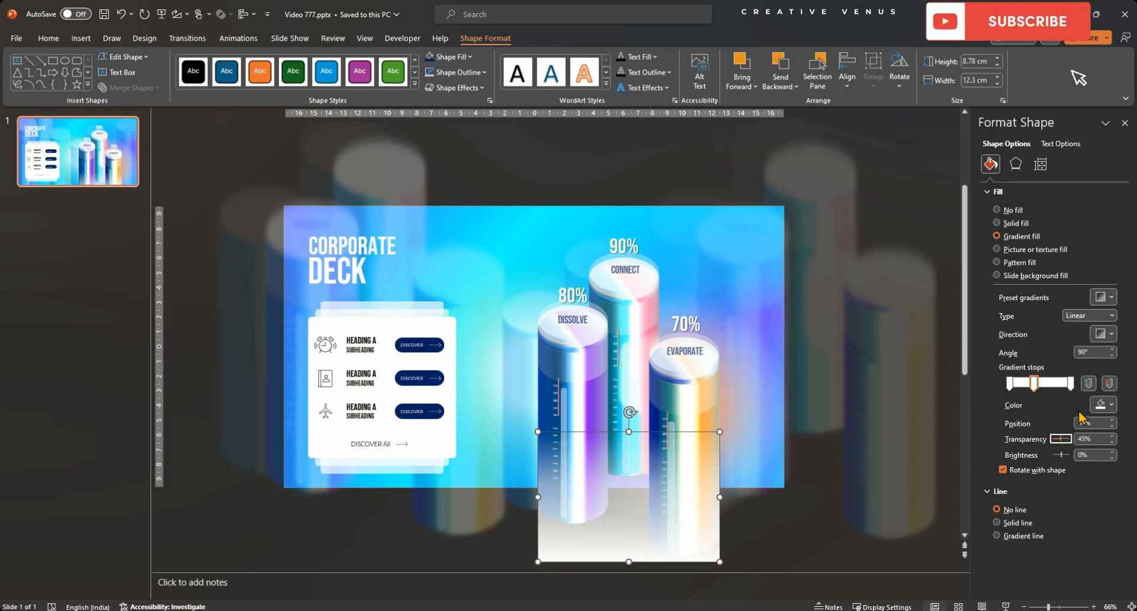
drag(629, 432, 630, 390)
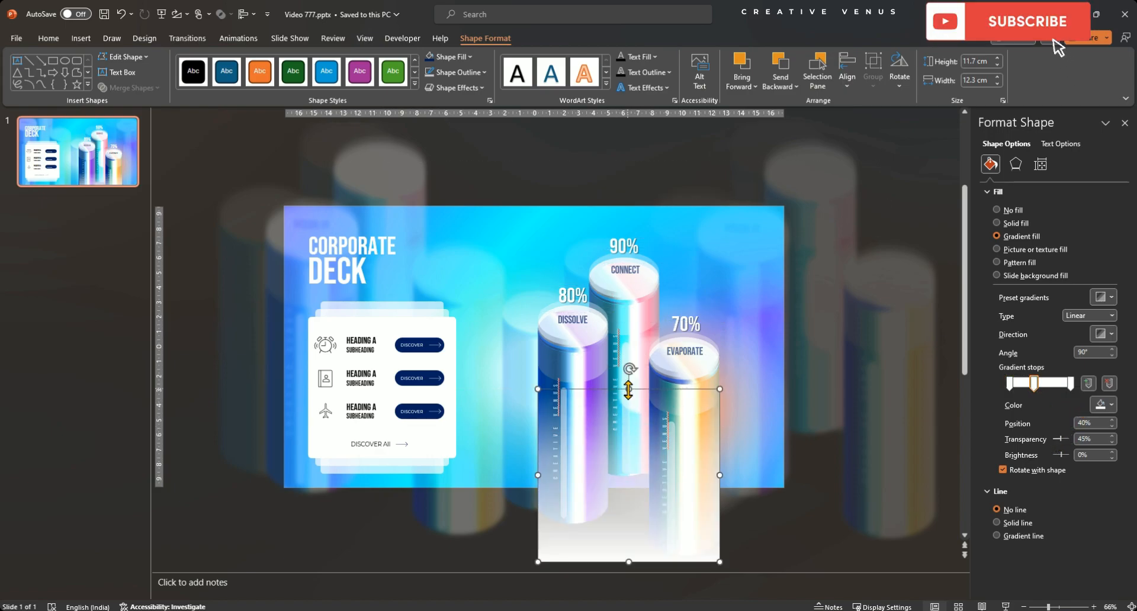